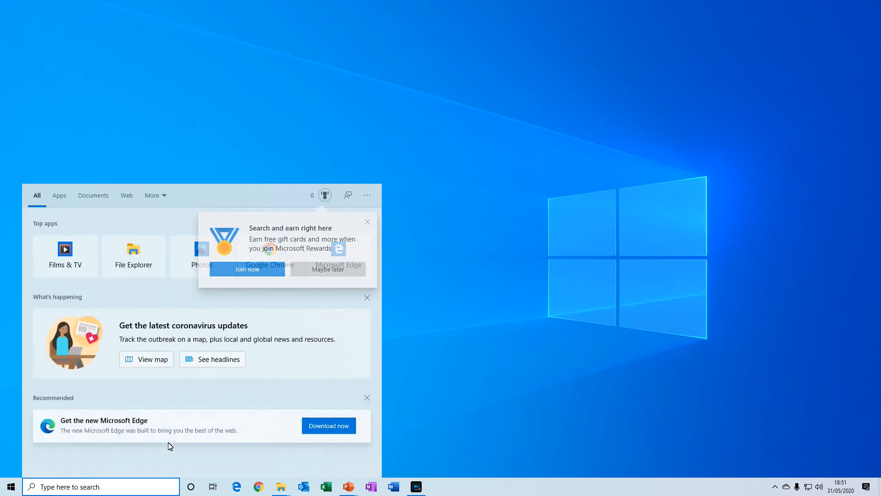
# Step: Search Windows for cmd and launch Command Prompt from the results
pyautogui.write('cmd')
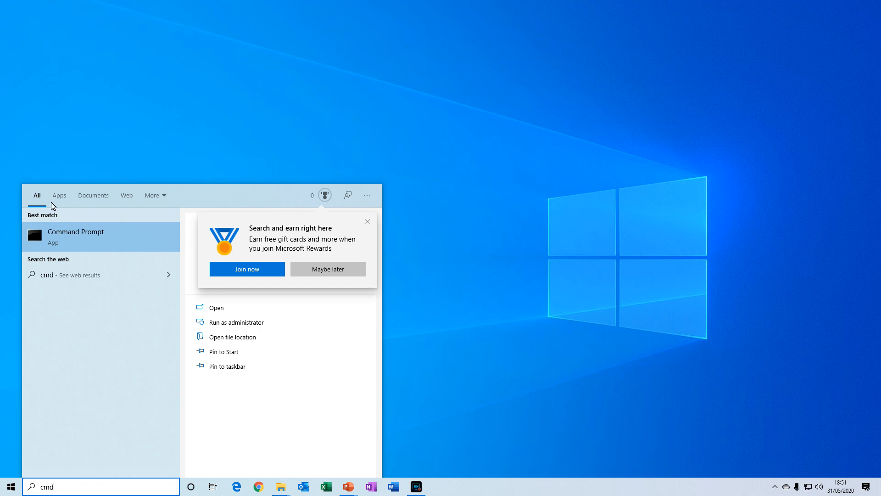
pyautogui.moveTo(52, 236)
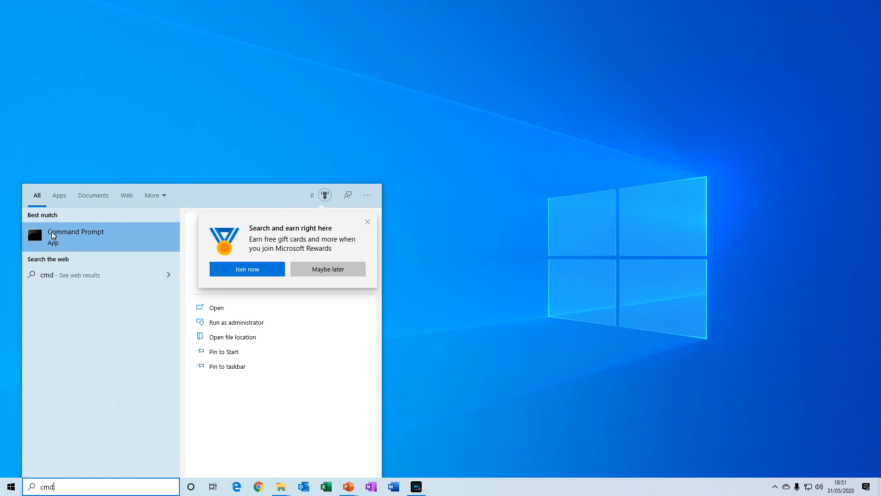
pyautogui.click(76, 232)
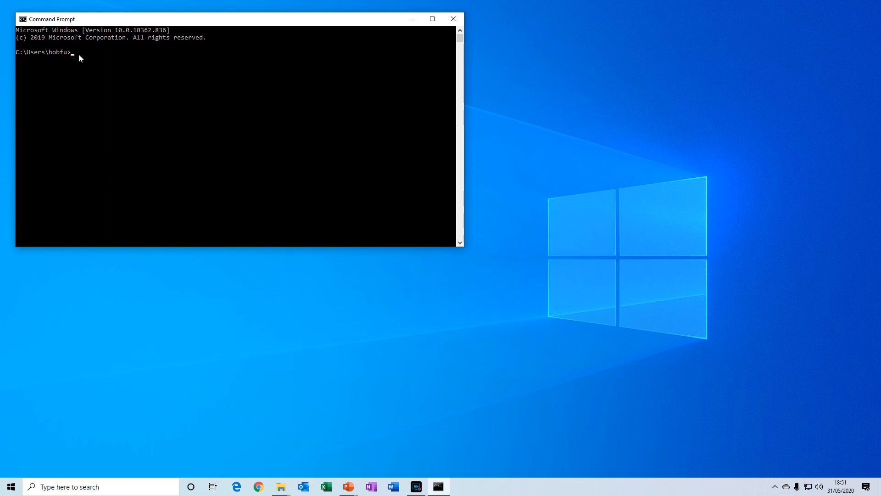
pyautogui.moveTo(87, 60)
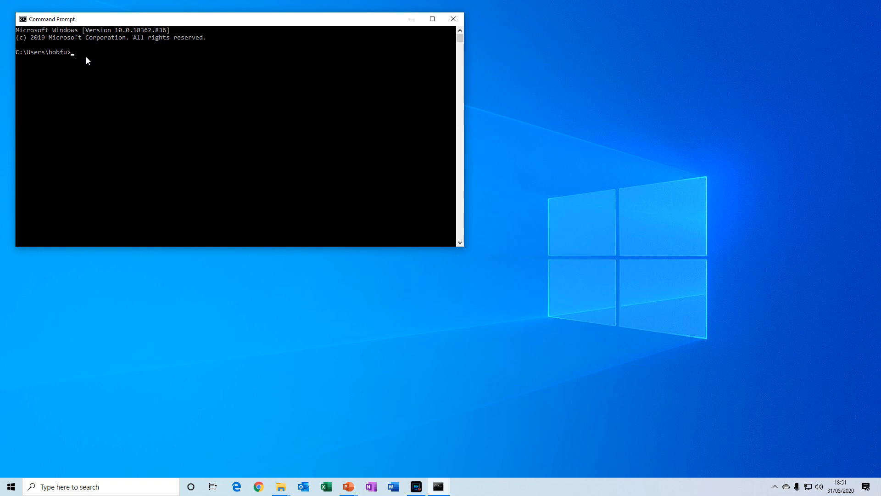
# Step: Run java -version to confirm OpenJDK 11.0.6 LTS is installed
pyautogui.write('java -')
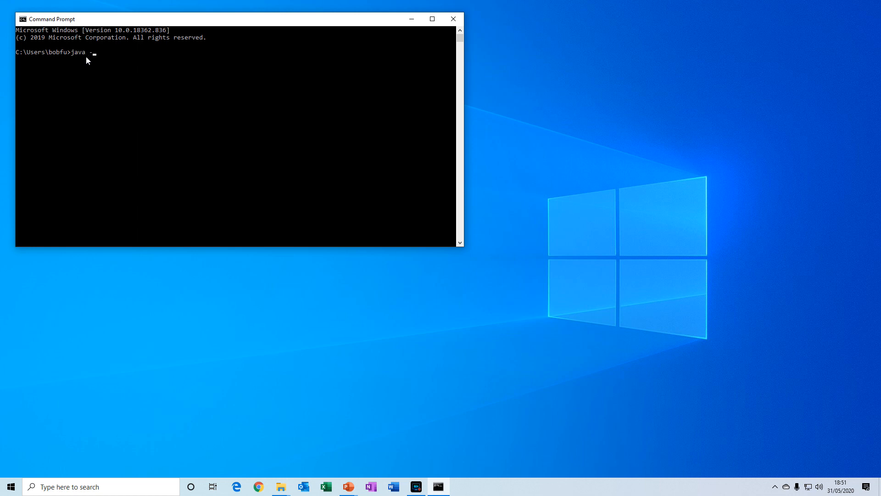
pyautogui.write('v')
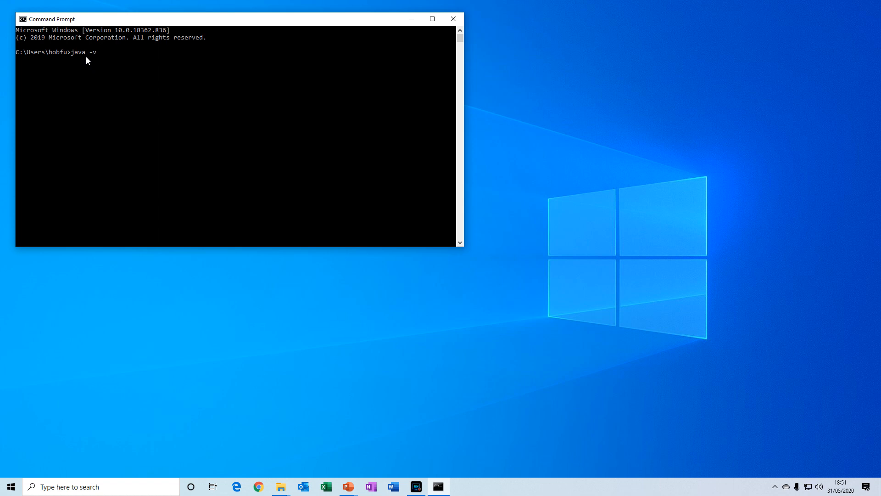
pyautogui.write('ersion')
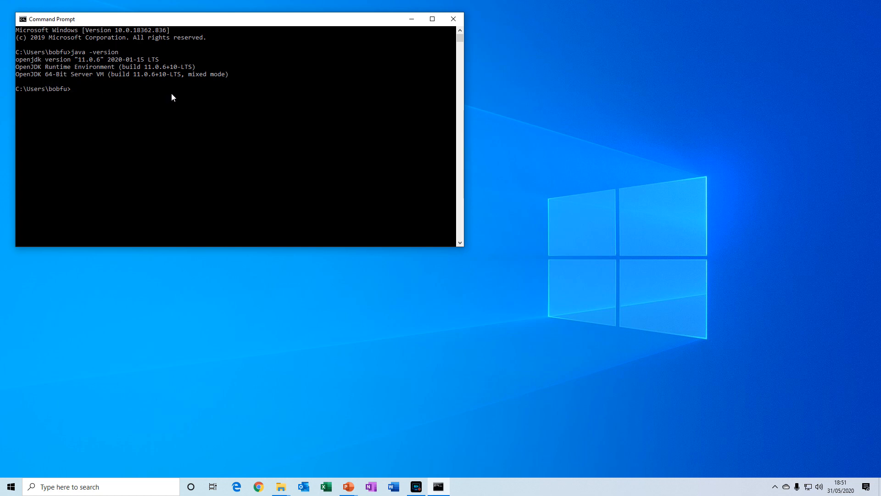
pyautogui.moveTo(76, 54)
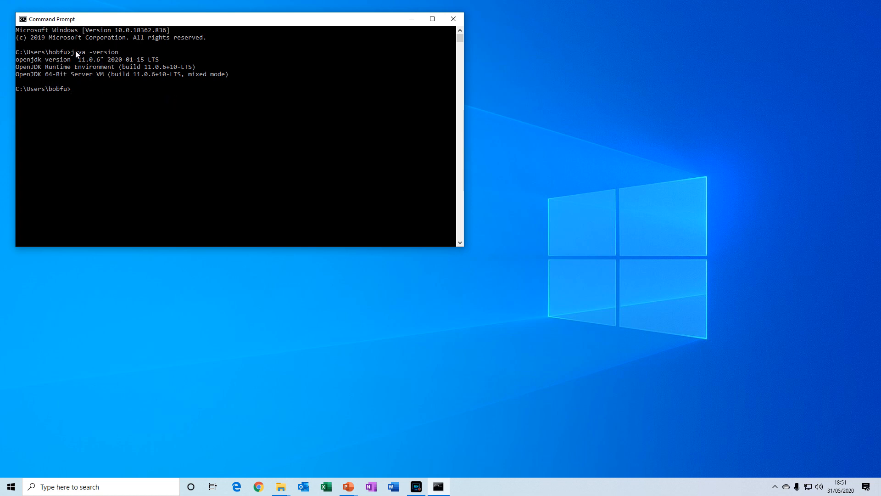
pyautogui.moveTo(90, 68)
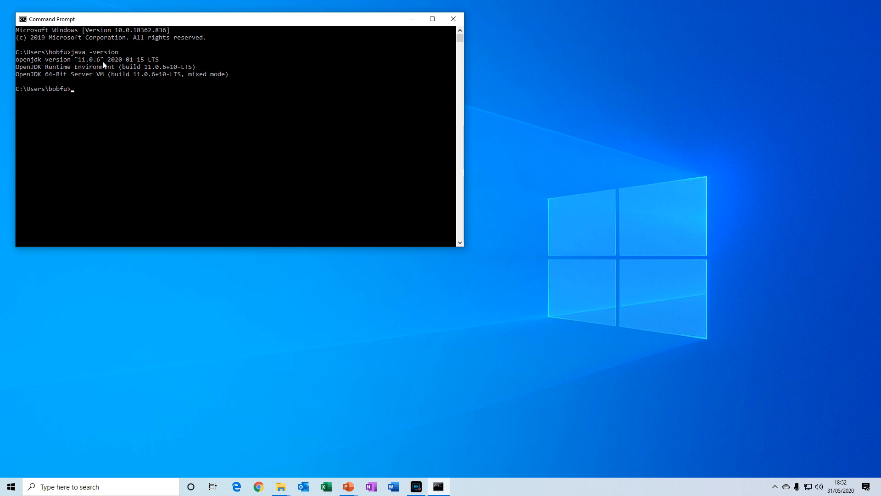
pyautogui.moveTo(96, 73)
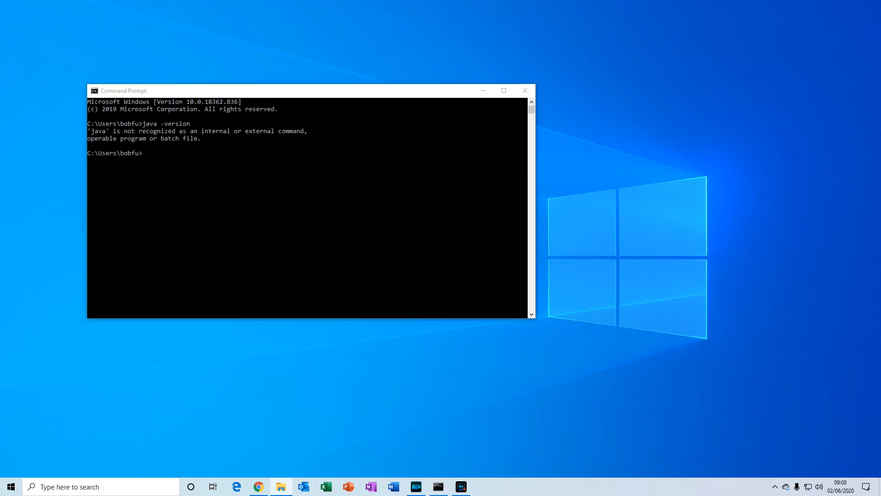
pyautogui.moveTo(83, 152)
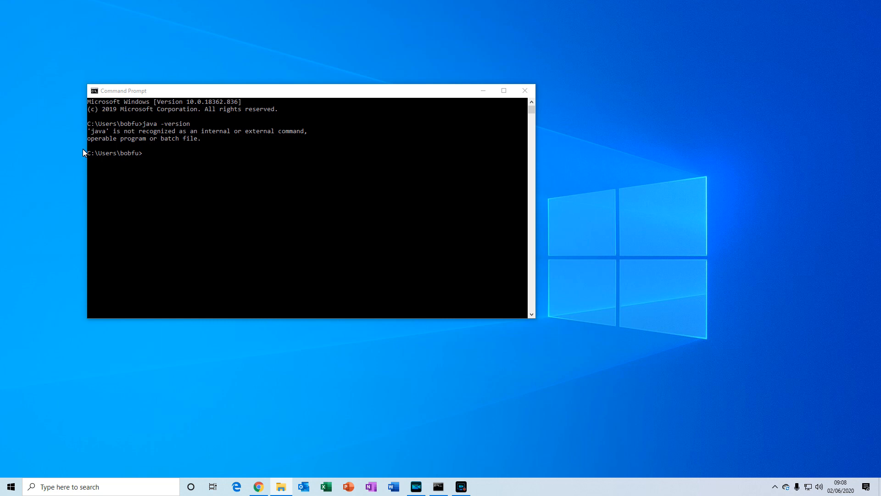
pyautogui.moveTo(95, 135)
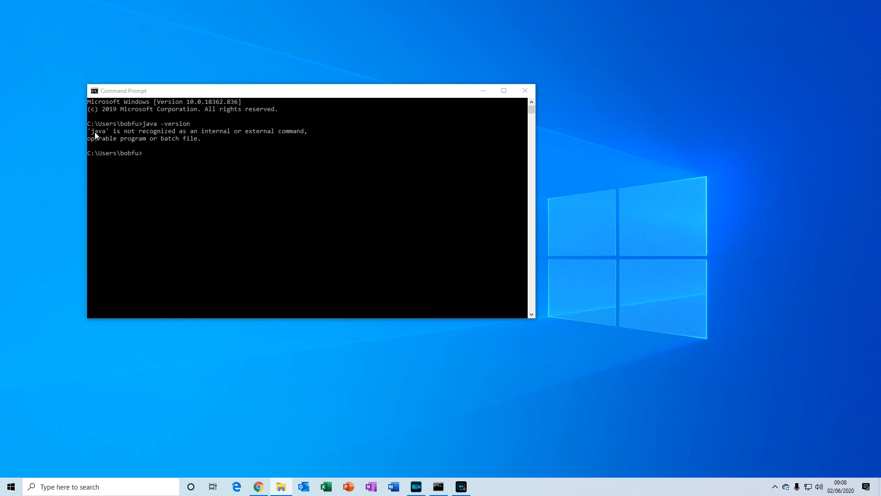
pyautogui.moveTo(348, 179)
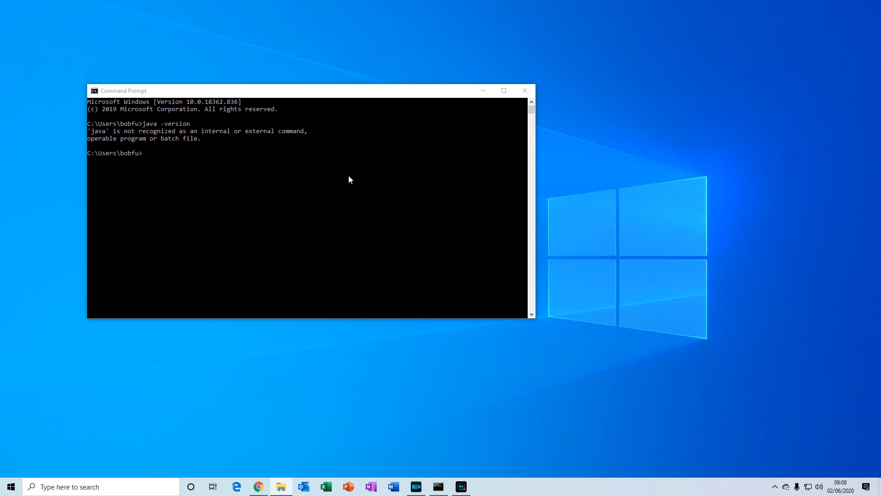
pyautogui.moveTo(659, 318)
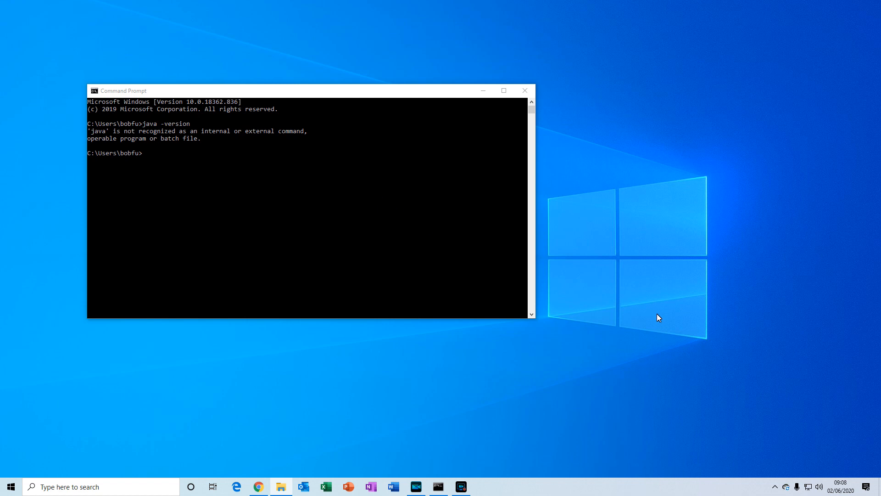
pyautogui.click(258, 487)
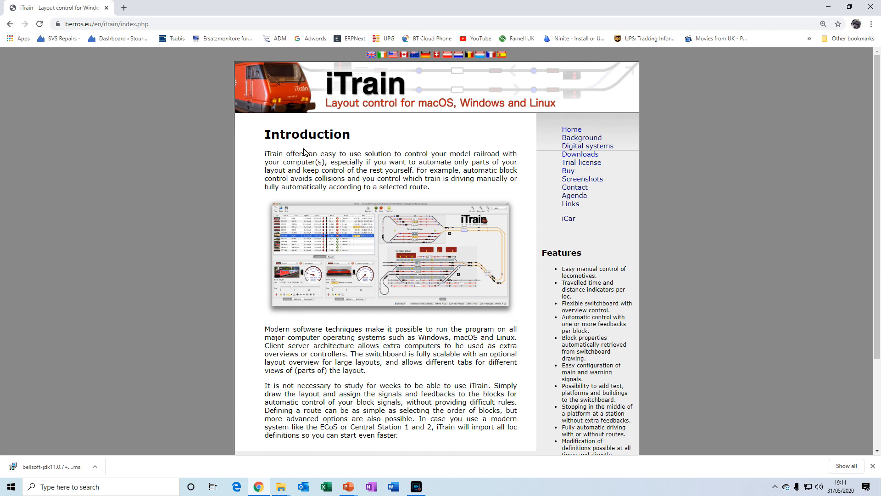
pyautogui.moveTo(90, 37)
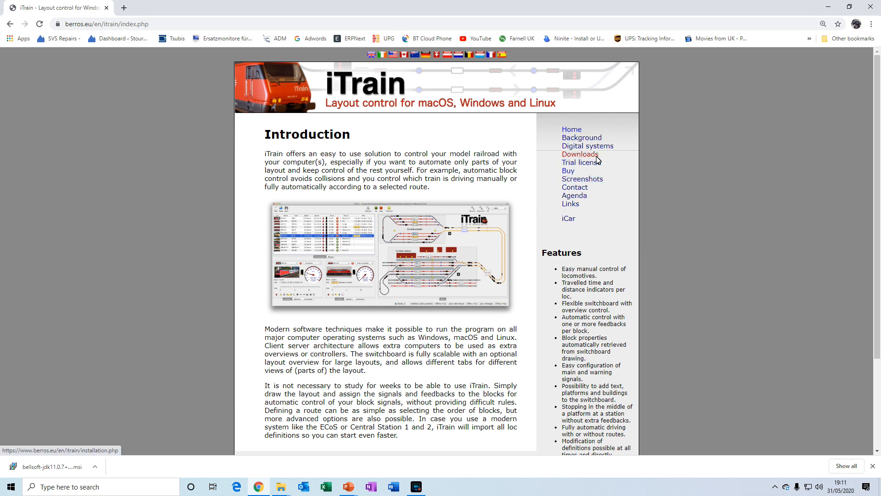
# Step: Find the Windows installation advice on iTrain's Downloads page and follow its BellSoft link
pyautogui.click(581, 155)
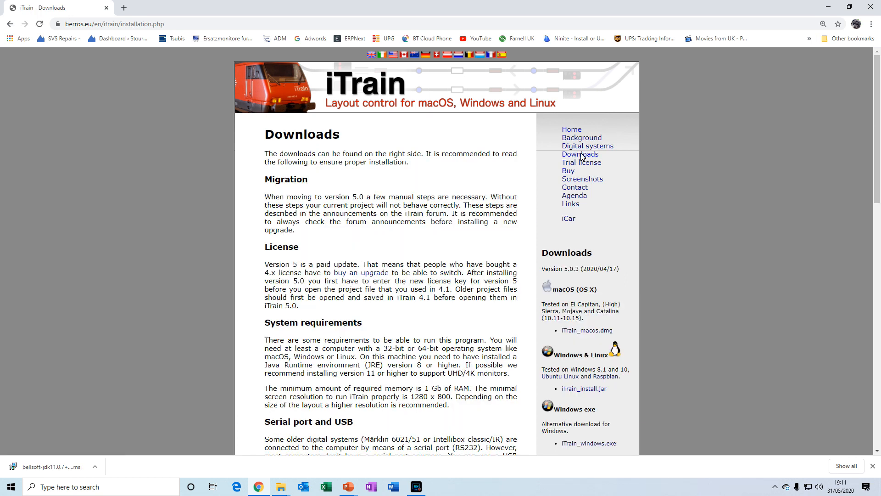
pyautogui.scroll(-3)
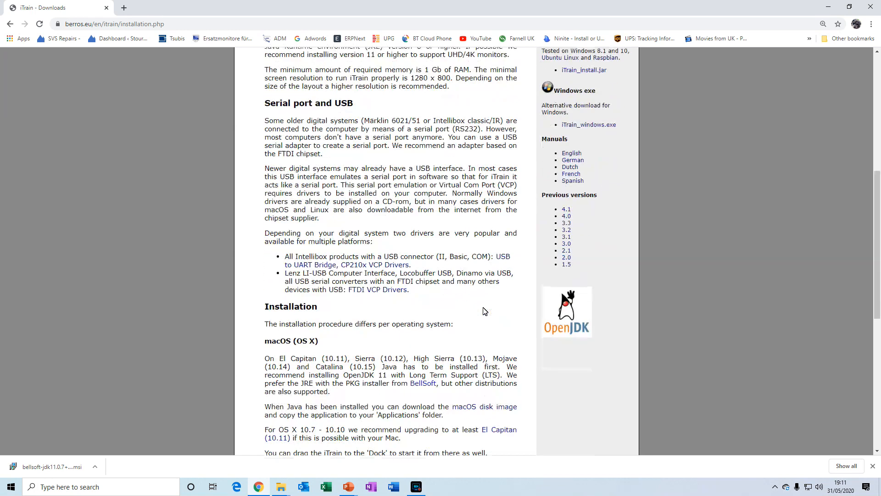
pyautogui.scroll(-3)
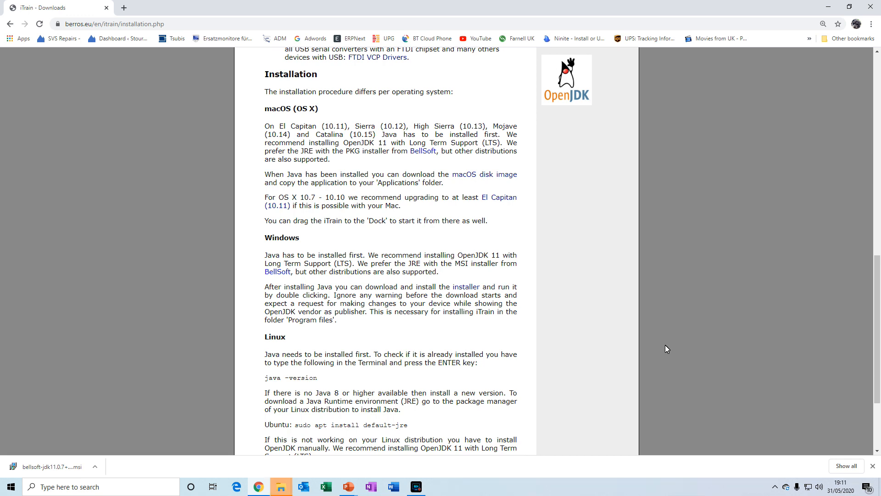
pyautogui.moveTo(533, 296)
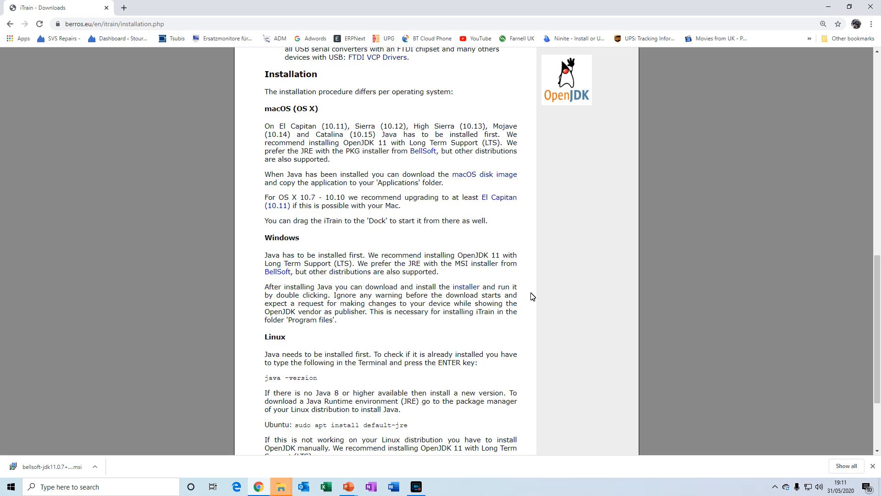
pyautogui.moveTo(441, 153)
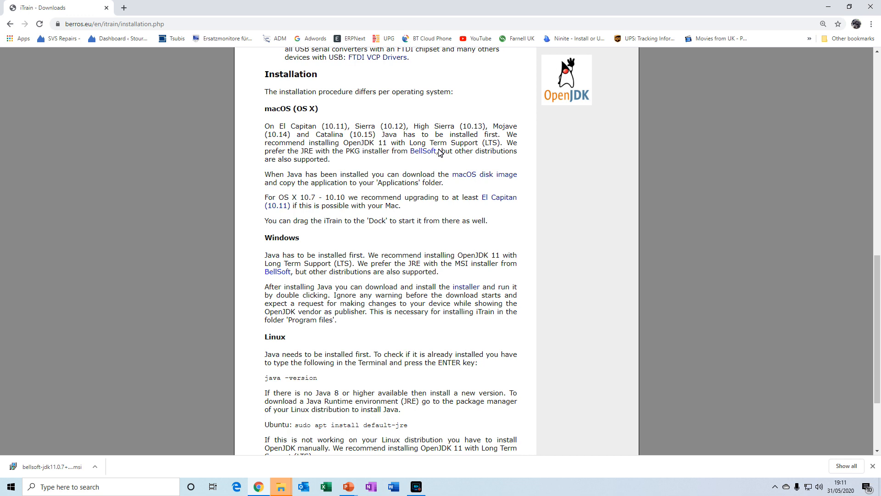
pyautogui.moveTo(425, 150)
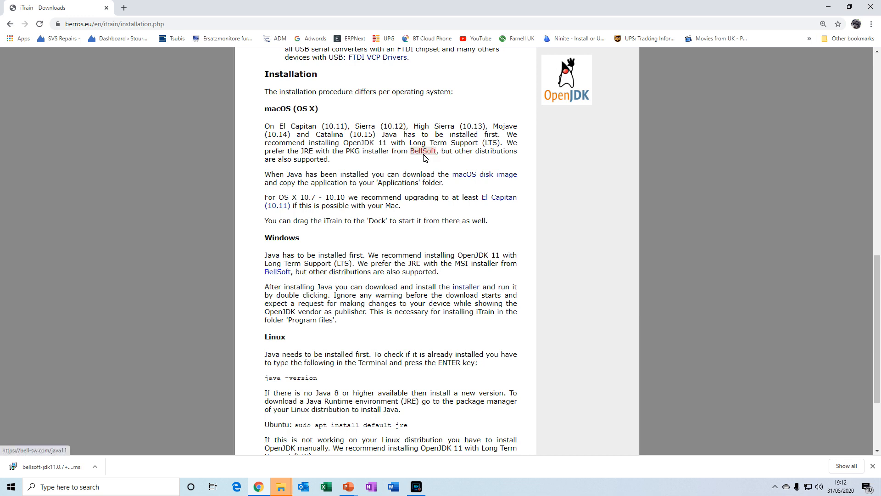
pyautogui.moveTo(276, 271)
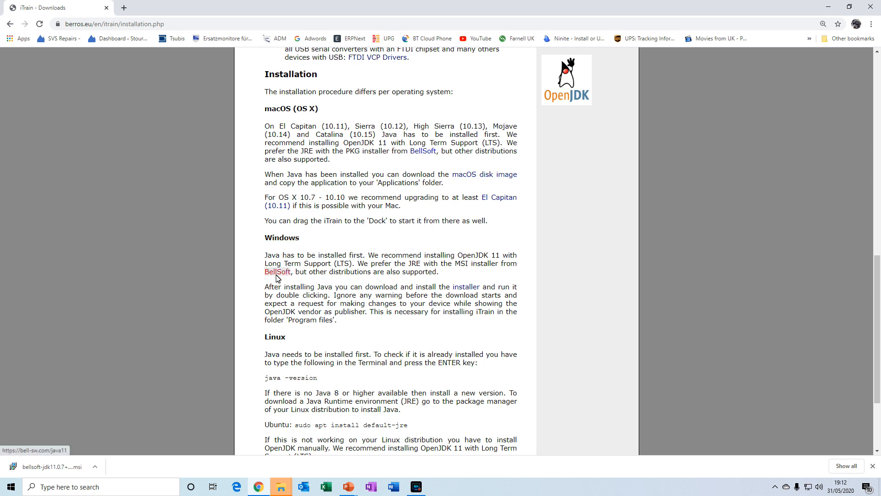
pyautogui.click(277, 271)
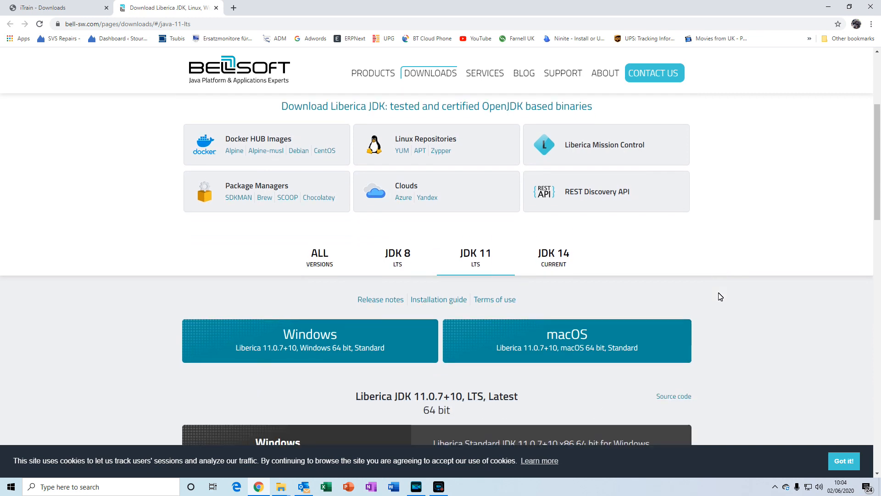
# Step: Browse the JDK 8 and 14 tabs, then show the JDK 11 LTS builds (Liberica 11.0.7+10)
pyautogui.click(396, 256)
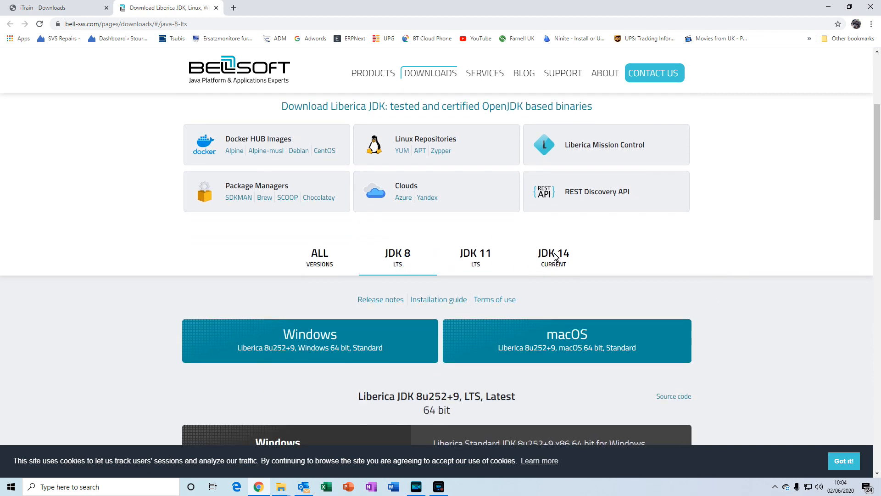
pyautogui.click(554, 257)
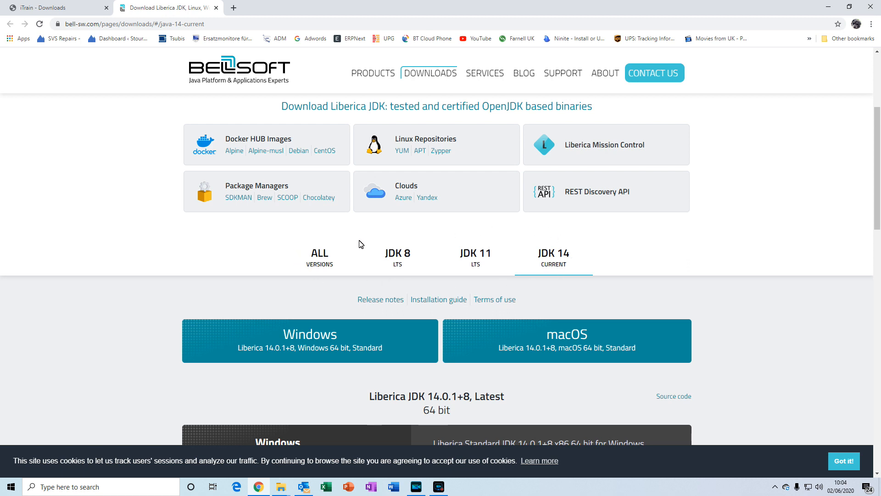
pyautogui.moveTo(490, 259)
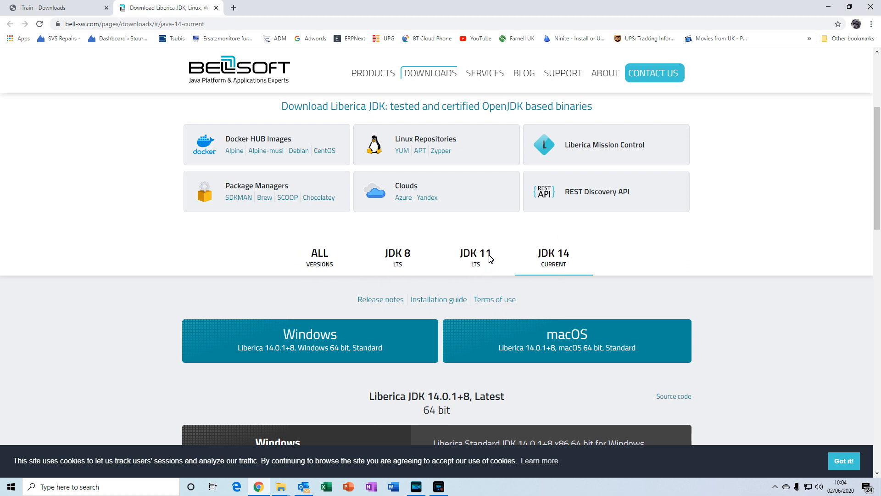
pyautogui.moveTo(468, 267)
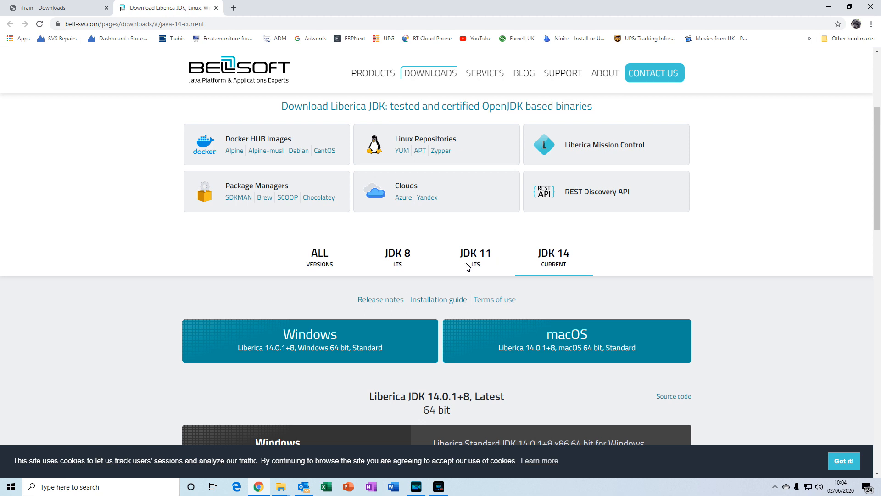
pyautogui.click(476, 257)
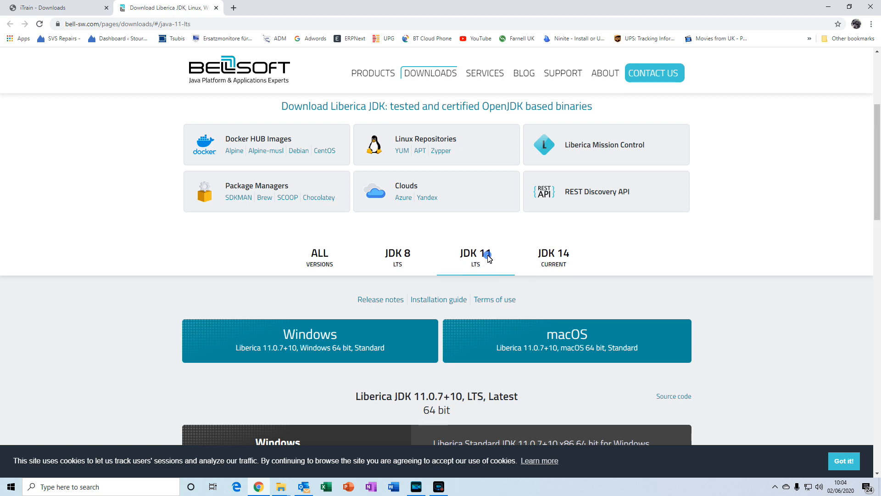
# Step: Set the 64-bit Windows package to Full JRE and download its 68.99 MB MSI
pyautogui.scroll(-3)
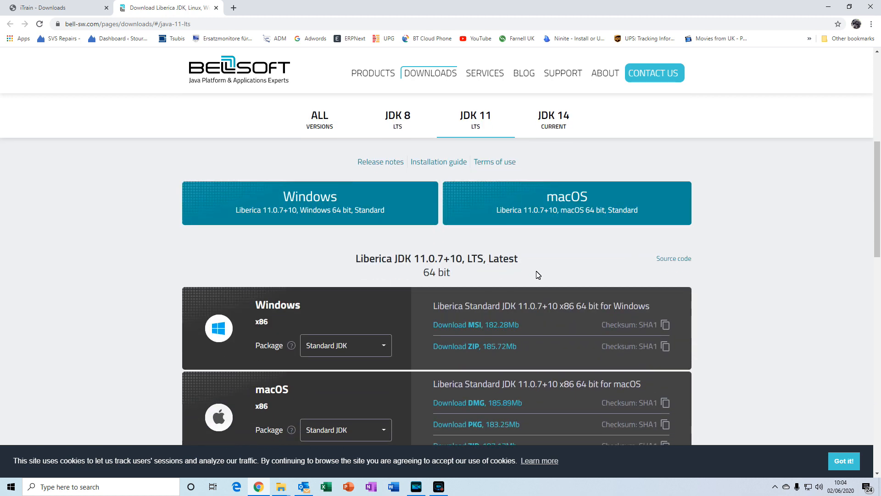
pyautogui.moveTo(414, 288)
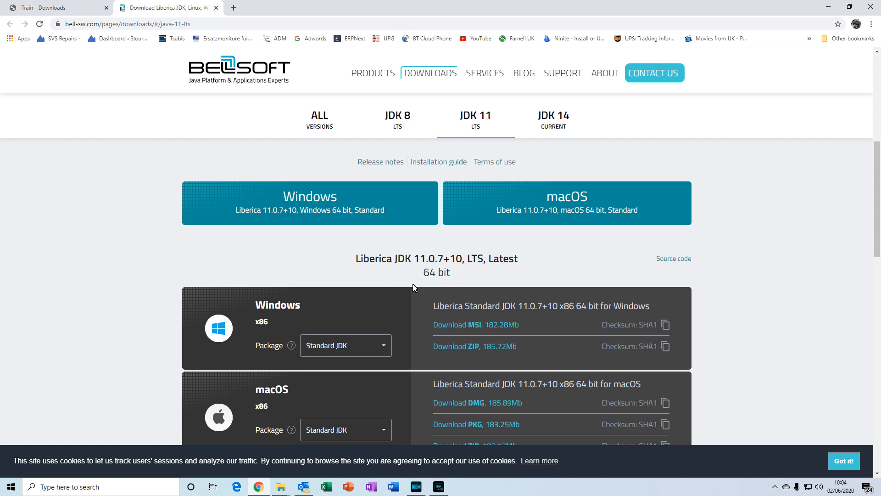
pyautogui.scroll(-3)
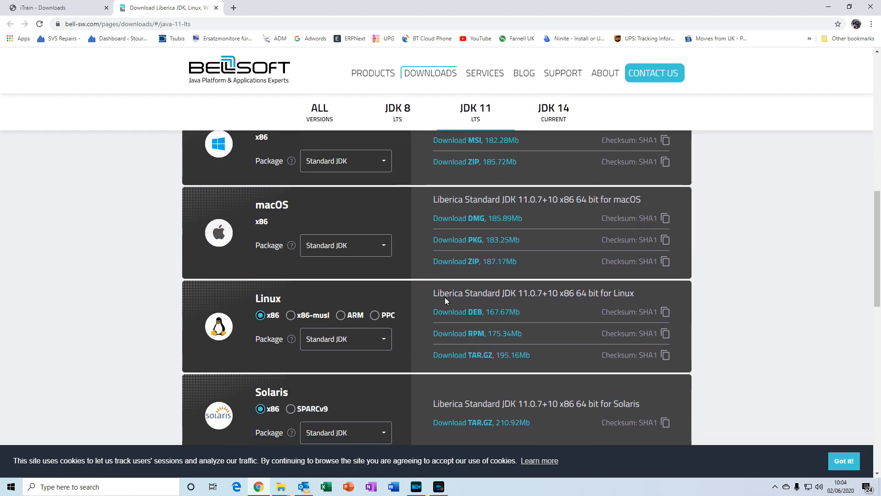
pyautogui.scroll(-3)
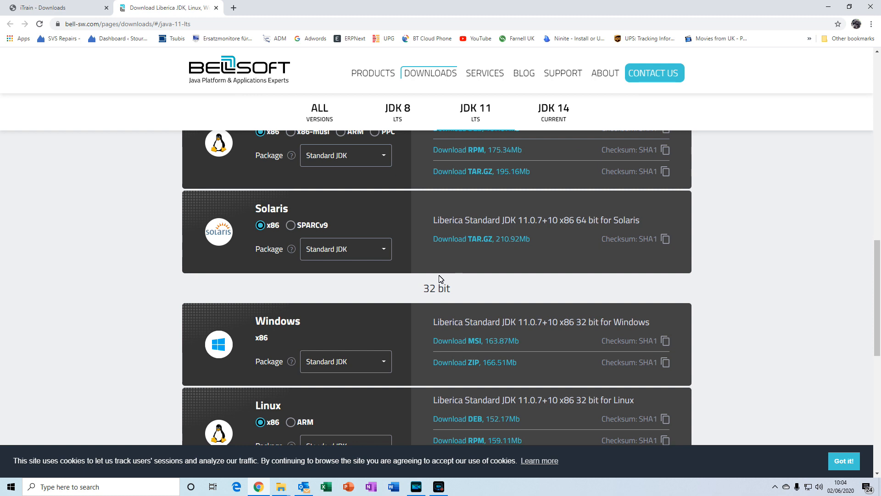
pyautogui.moveTo(468, 292)
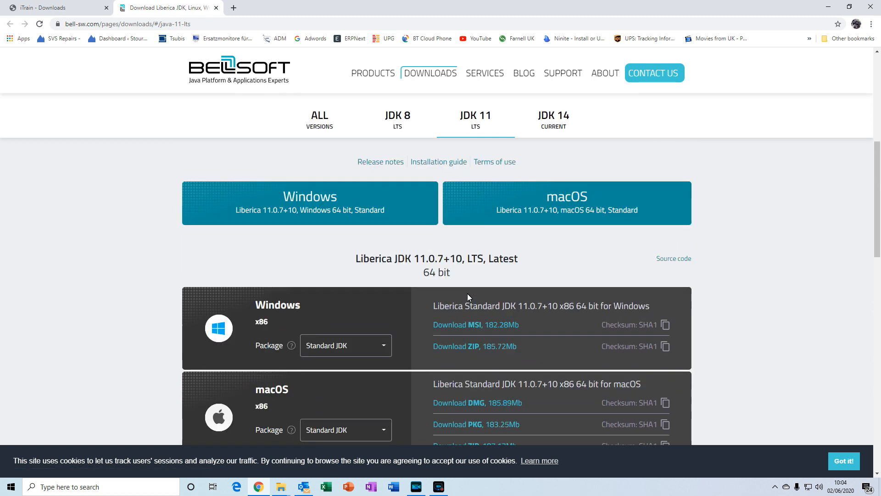
pyautogui.scroll(-3)
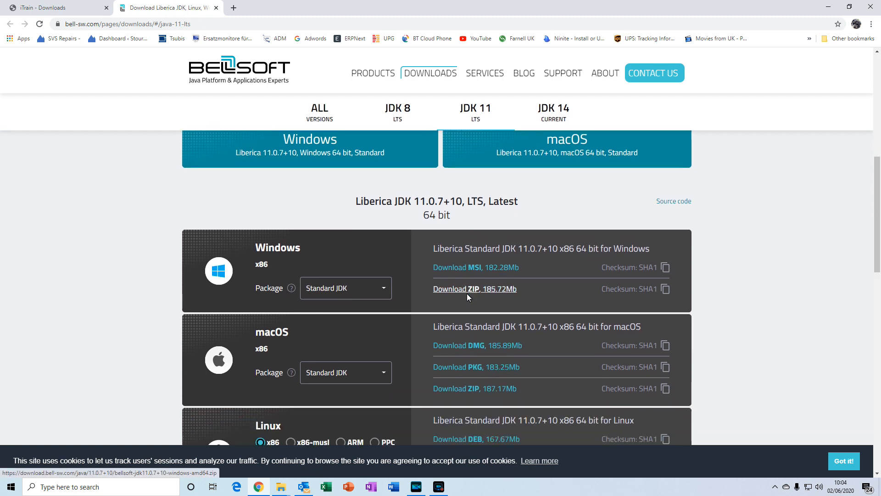
pyautogui.scroll(-3)
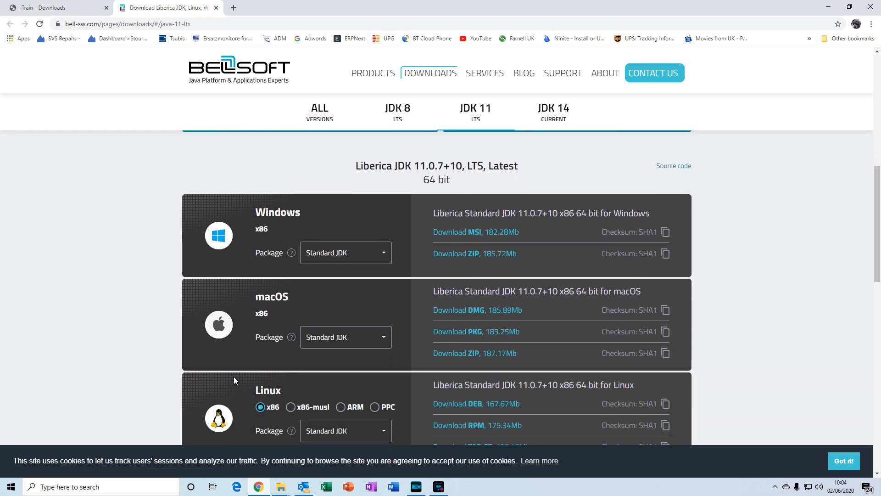
pyautogui.moveTo(323, 230)
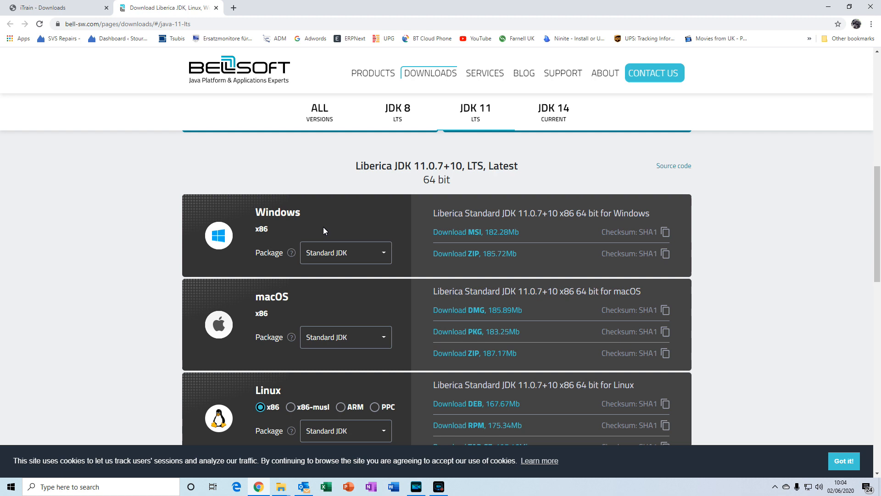
pyautogui.moveTo(384, 238)
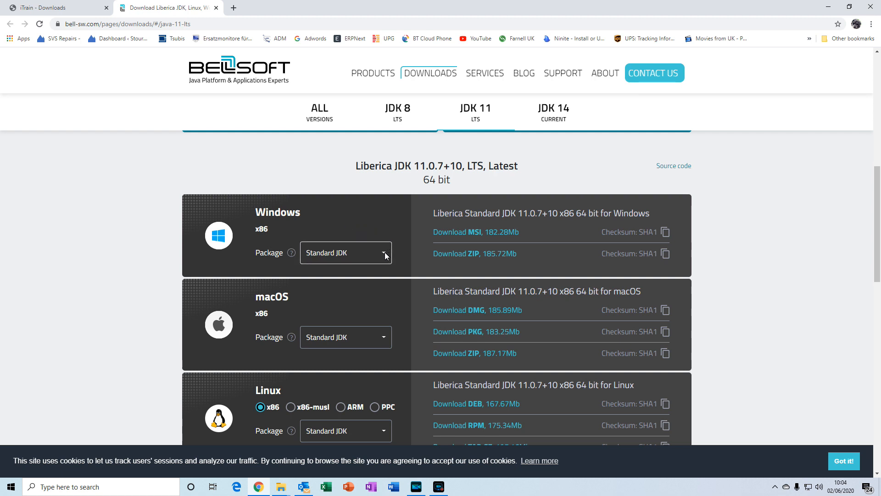
pyautogui.click(346, 252)
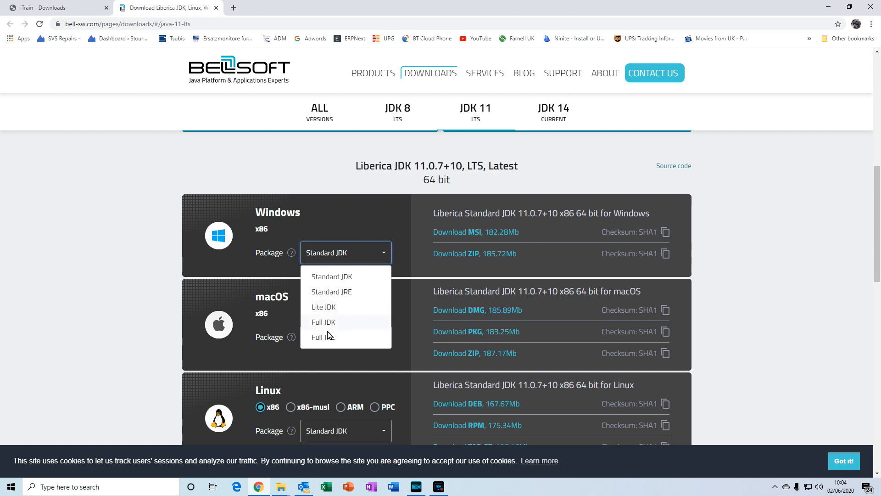
pyautogui.moveTo(328, 337)
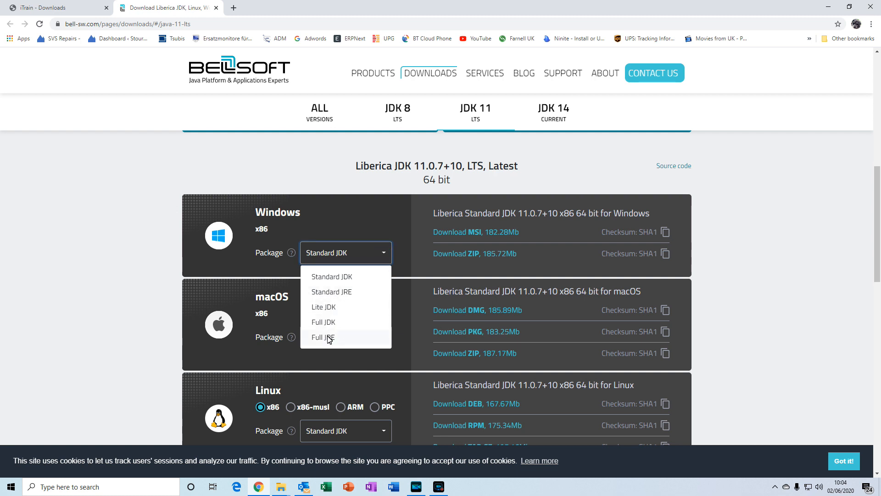
pyautogui.click(322, 336)
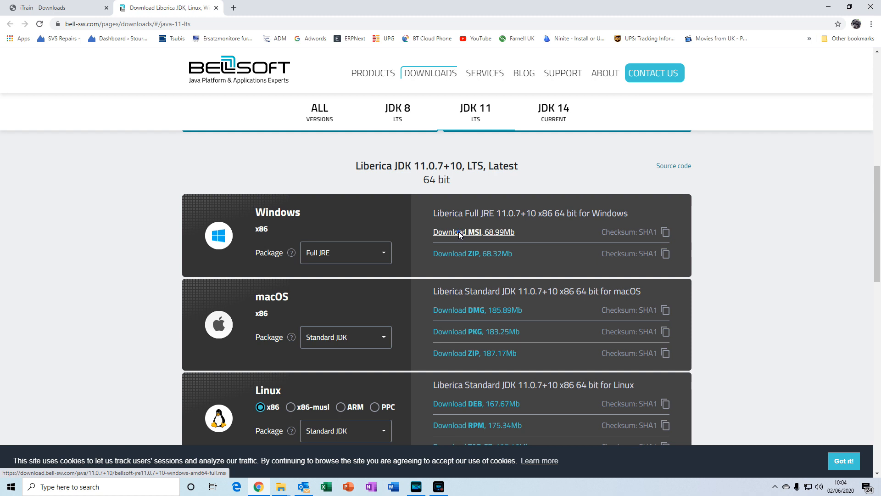
pyautogui.click(458, 232)
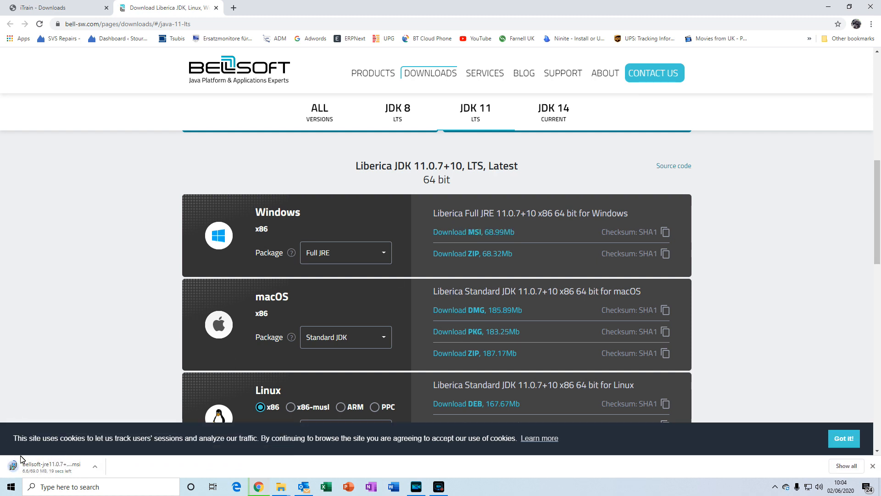
pyautogui.moveTo(85, 468)
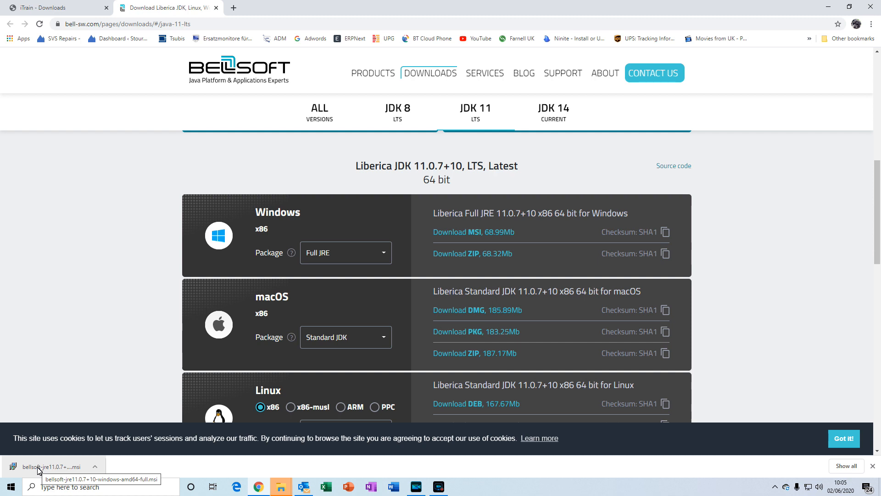
# Step: Install Liberica JRE 11 Full (64-bit) from the downloaded MSI using default settings
pyautogui.click(50, 466)
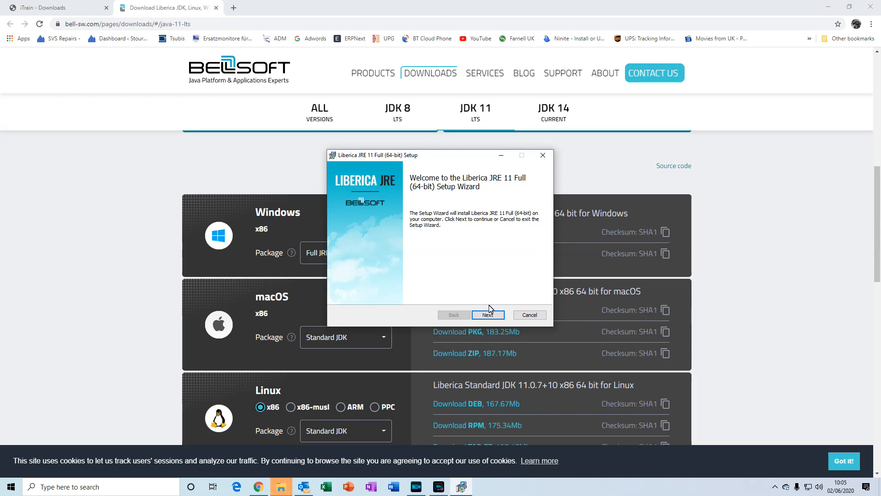
pyautogui.click(488, 315)
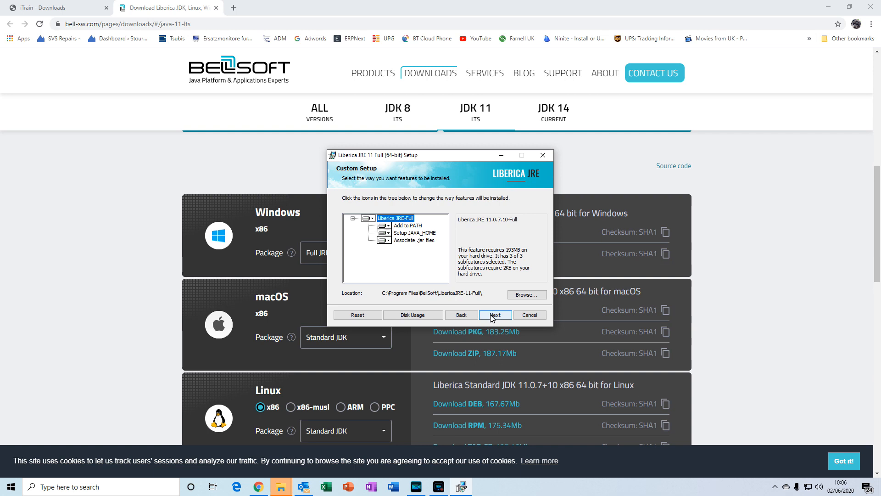
pyautogui.click(495, 314)
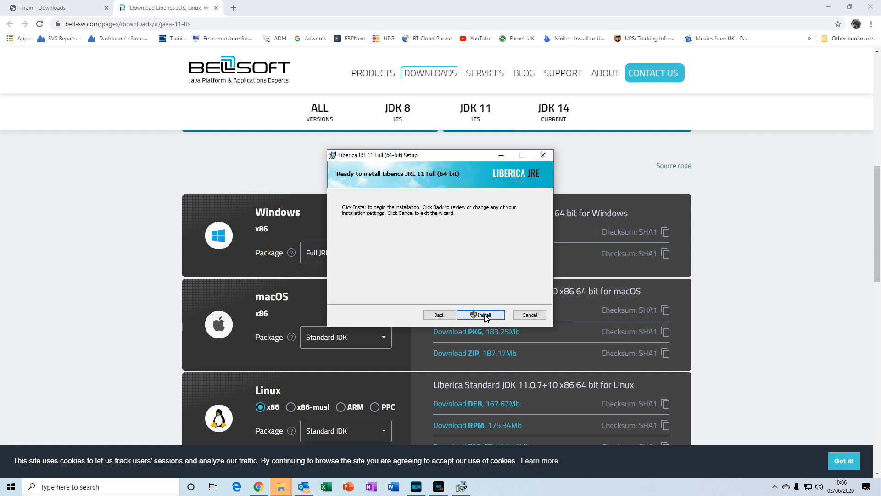
pyautogui.click(481, 315)
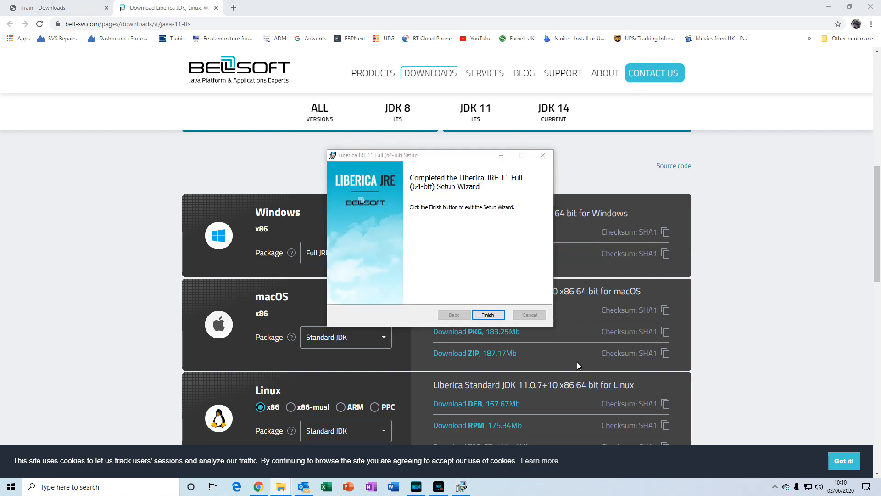
pyautogui.click(487, 315)
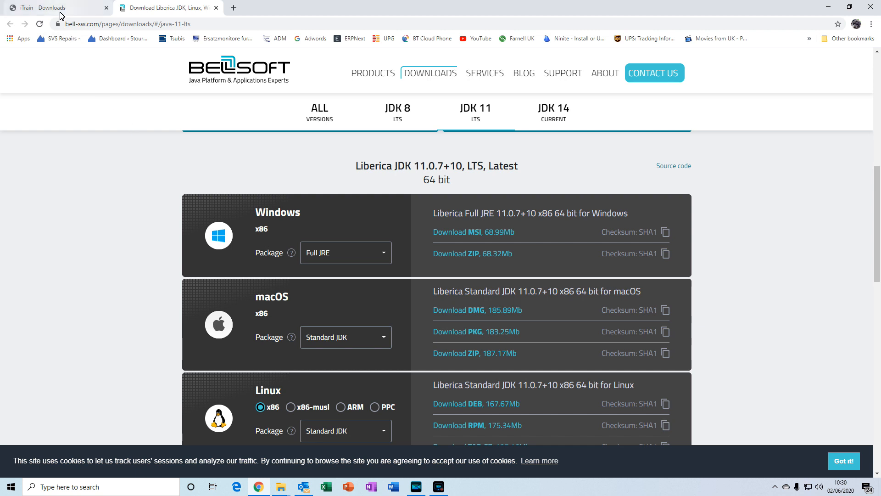
# Step: Return to iTrain Downloads and download iTrain_install.jar, keeping it despite the warning
pyautogui.click(56, 8)
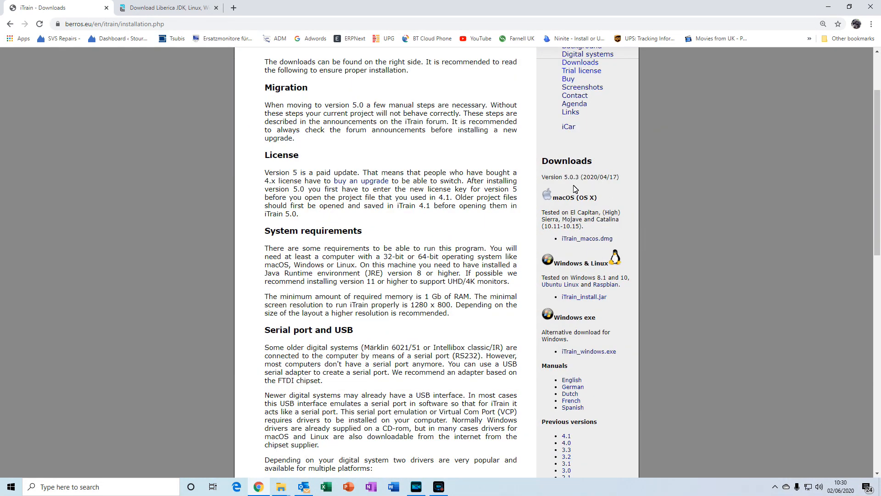
pyautogui.moveTo(585, 343)
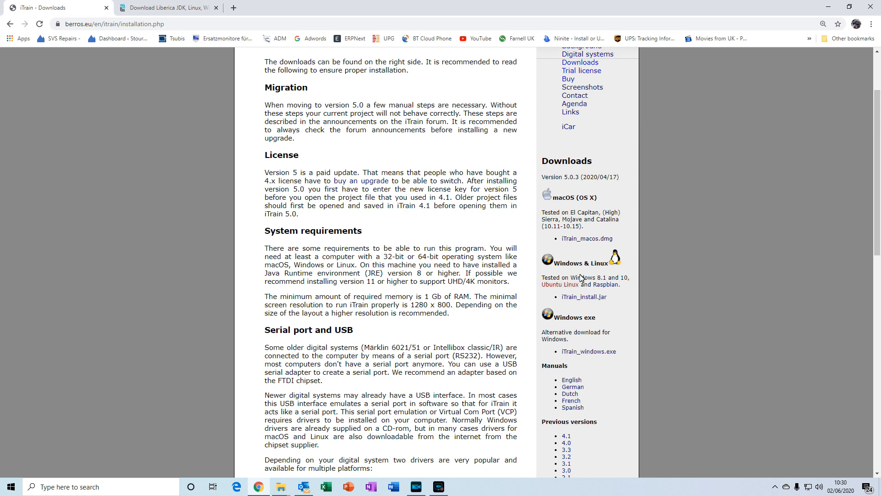
pyautogui.moveTo(587, 238)
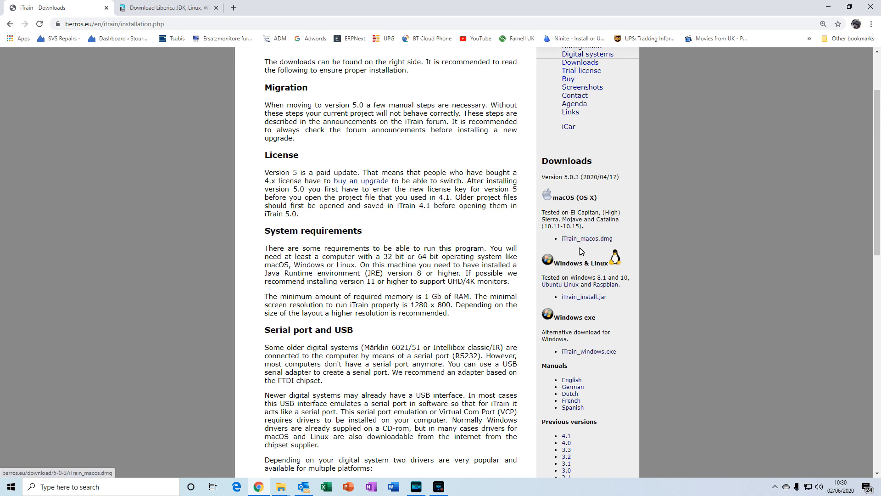
pyautogui.moveTo(587, 288)
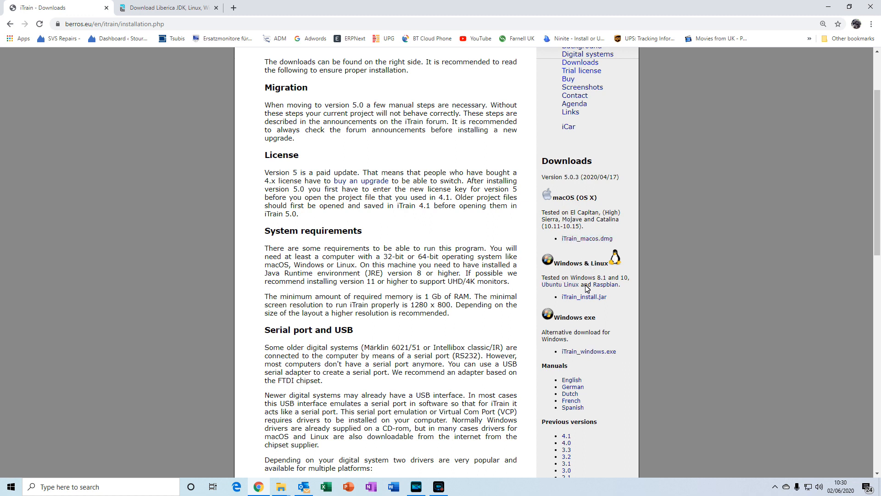
pyautogui.moveTo(560, 347)
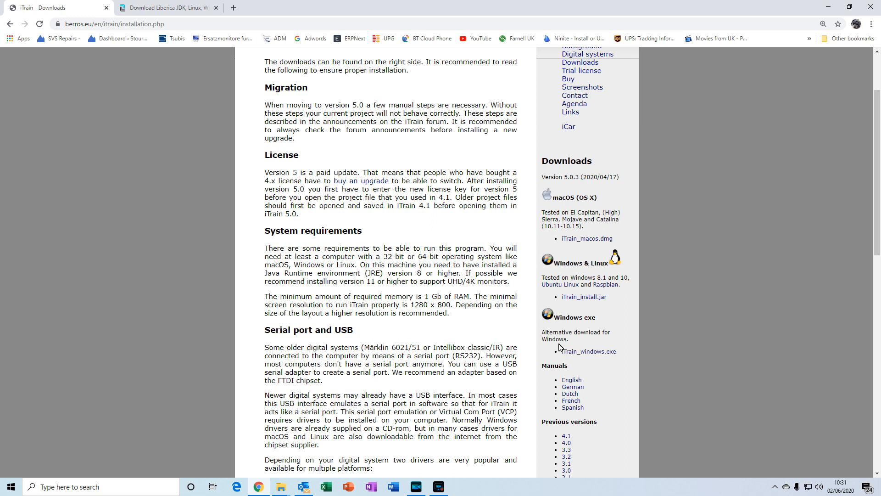
pyautogui.moveTo(569, 355)
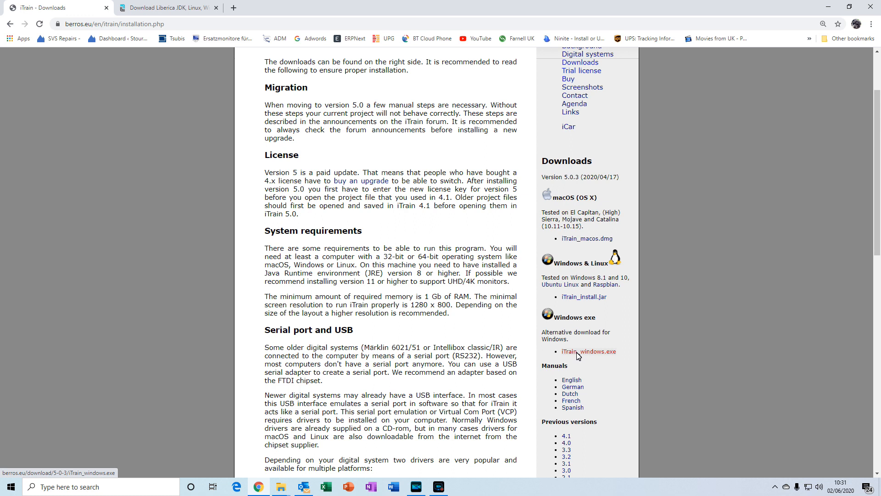
pyautogui.moveTo(581, 276)
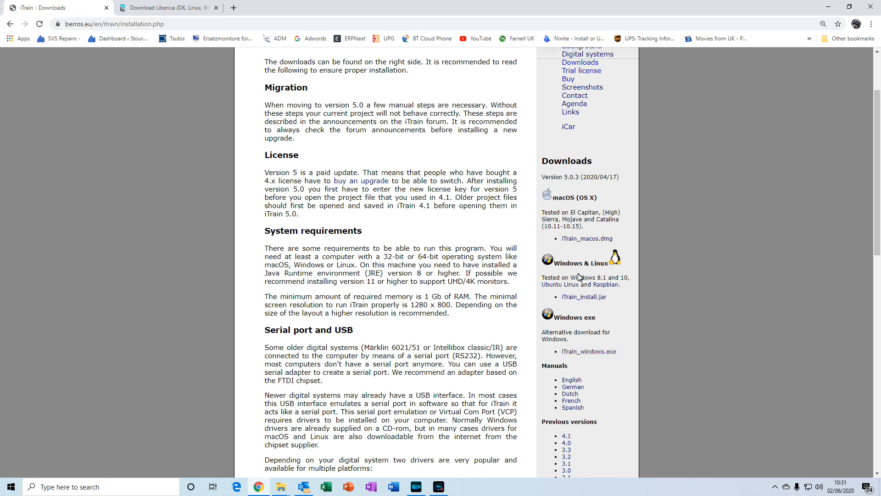
pyautogui.moveTo(584, 297)
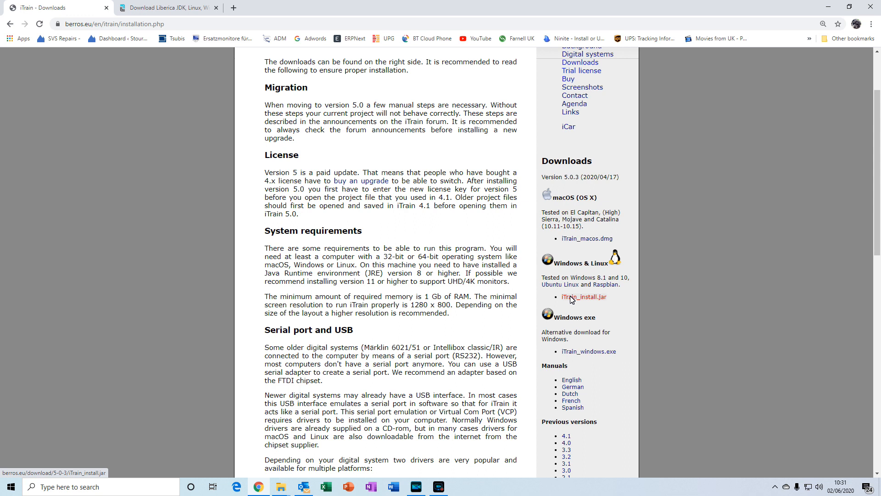
pyautogui.click(583, 297)
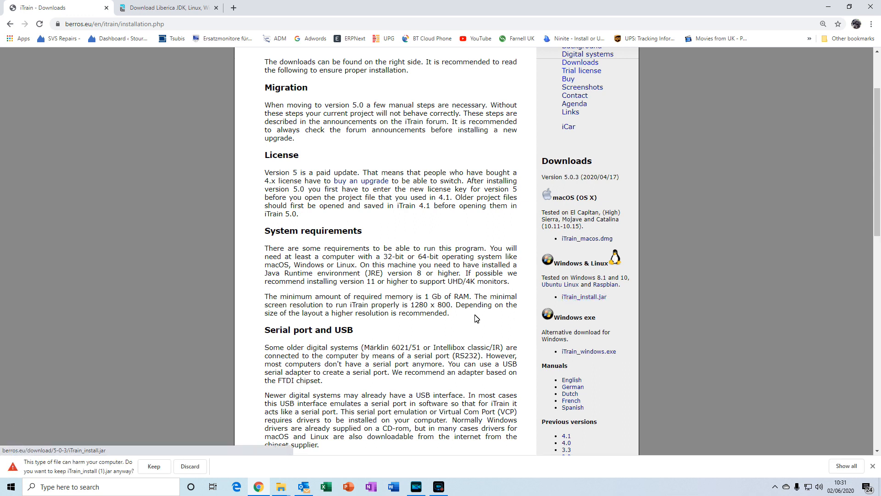
pyautogui.click(154, 466)
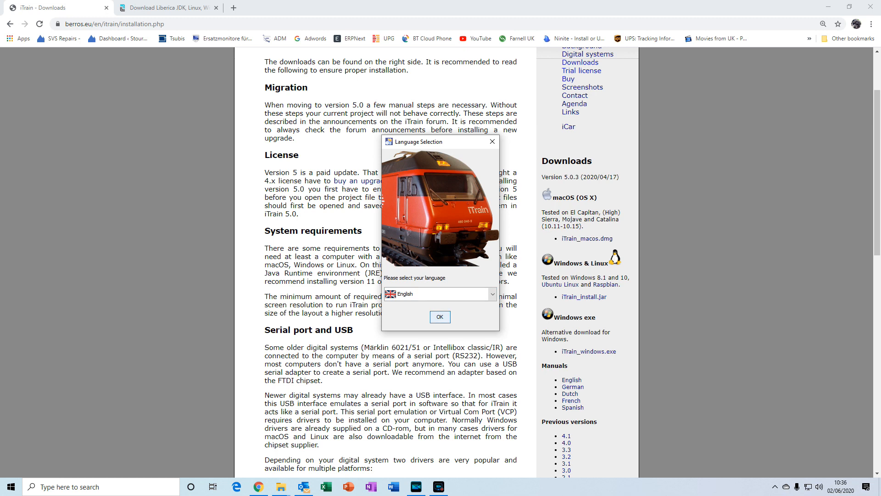
# Step: Choose English, accept the license, and confirm installing into C:\Program Files\iTrain
pyautogui.click(441, 316)
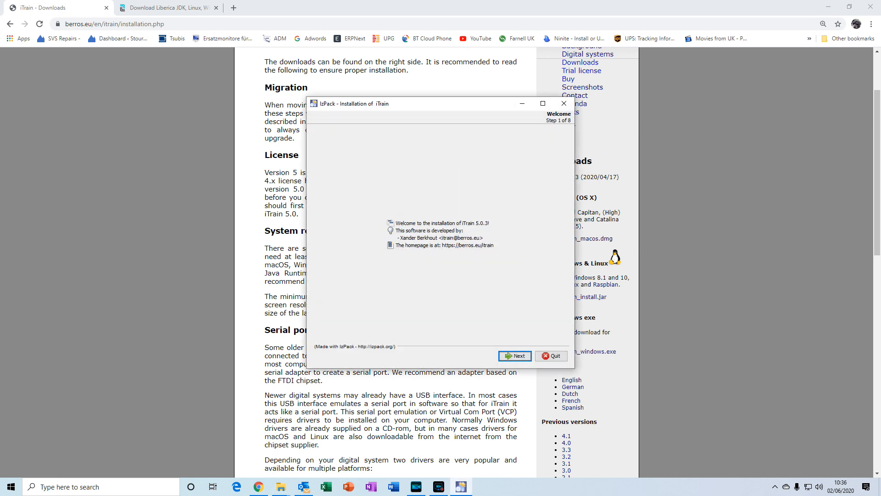
pyautogui.click(514, 355)
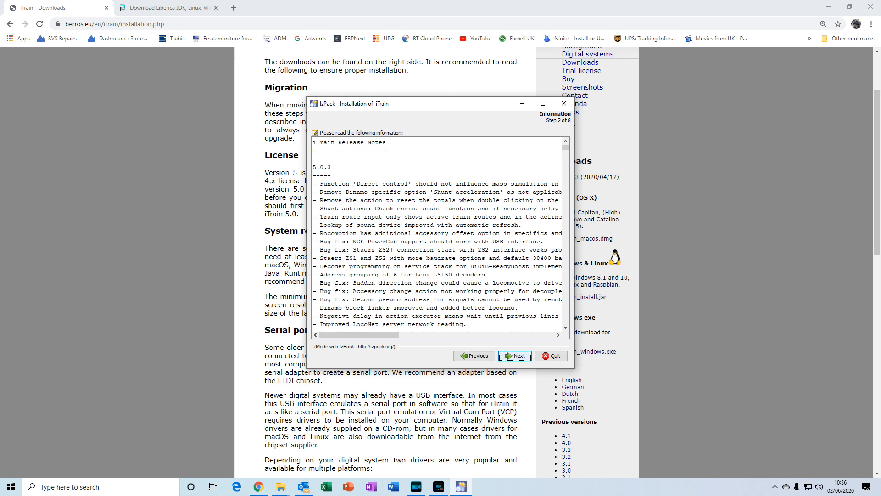
pyautogui.click(514, 356)
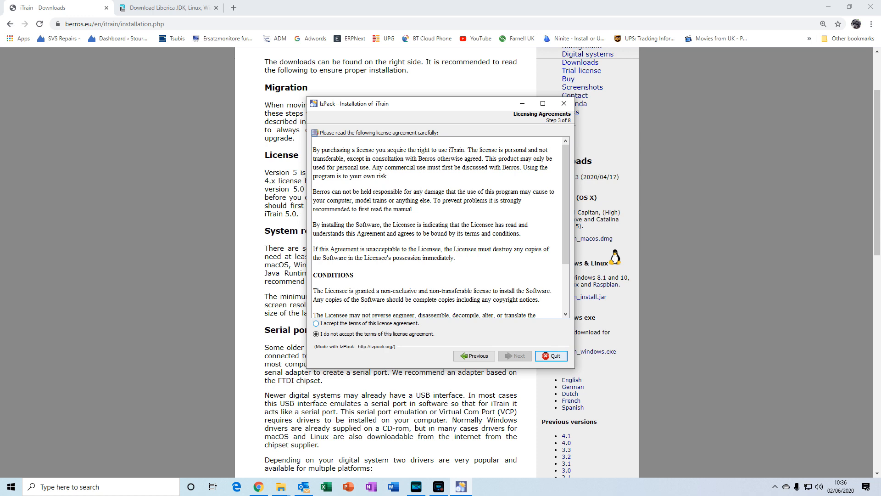
pyautogui.click(315, 324)
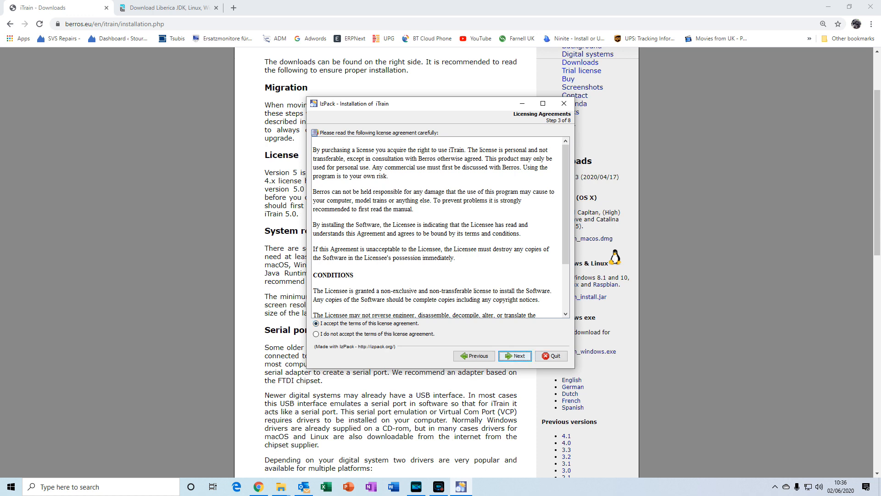
pyautogui.click(513, 356)
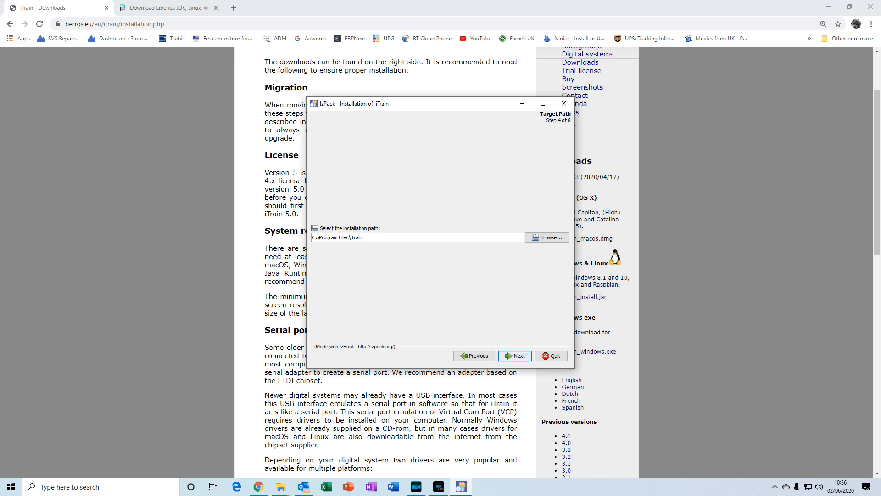
pyautogui.click(513, 356)
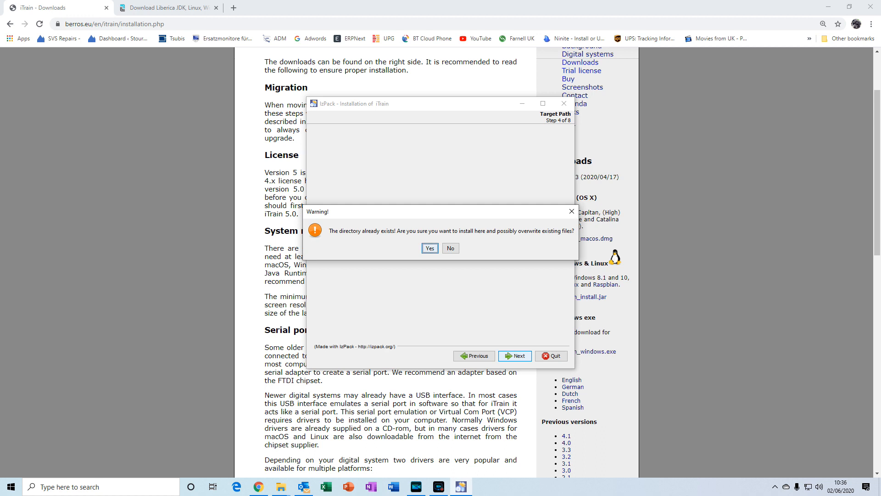
pyautogui.click(429, 248)
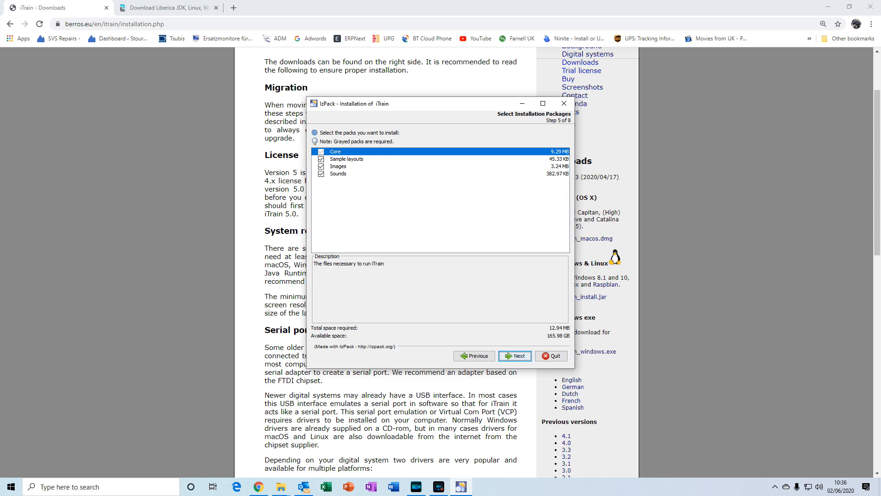
# Step: Install all packs, create the shortcuts, and close the finished installer
pyautogui.click(515, 355)
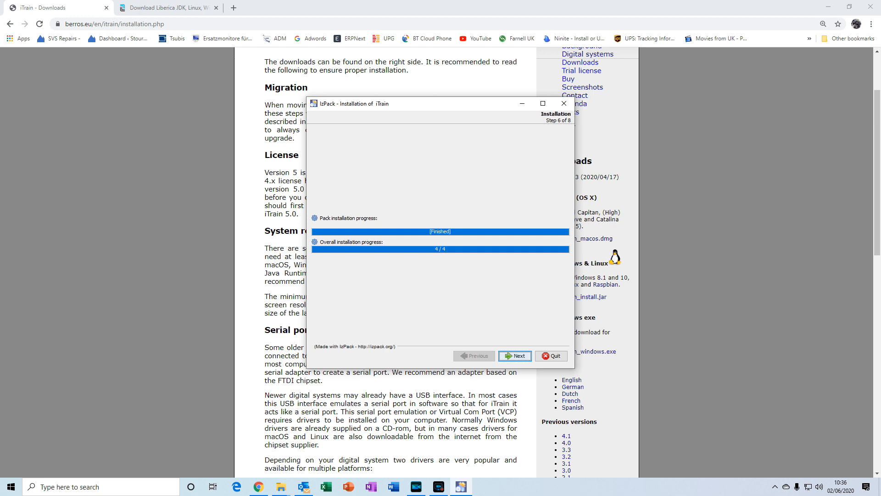
pyautogui.click(514, 355)
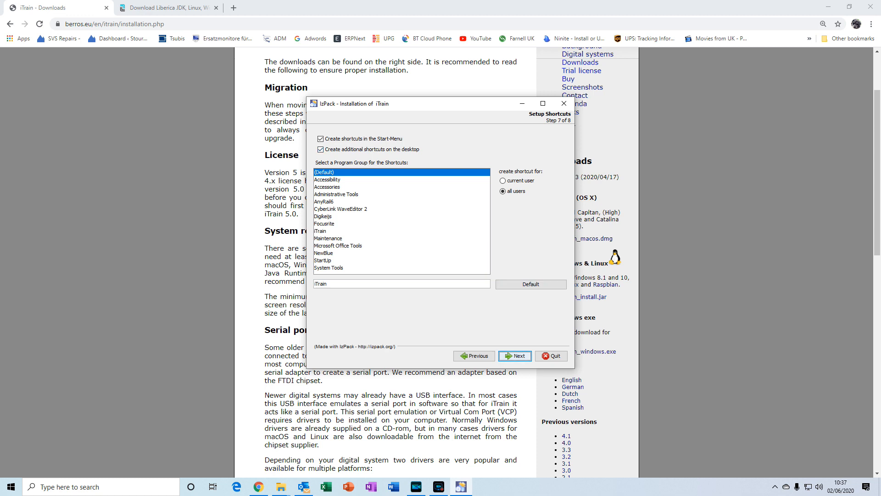
pyautogui.click(514, 355)
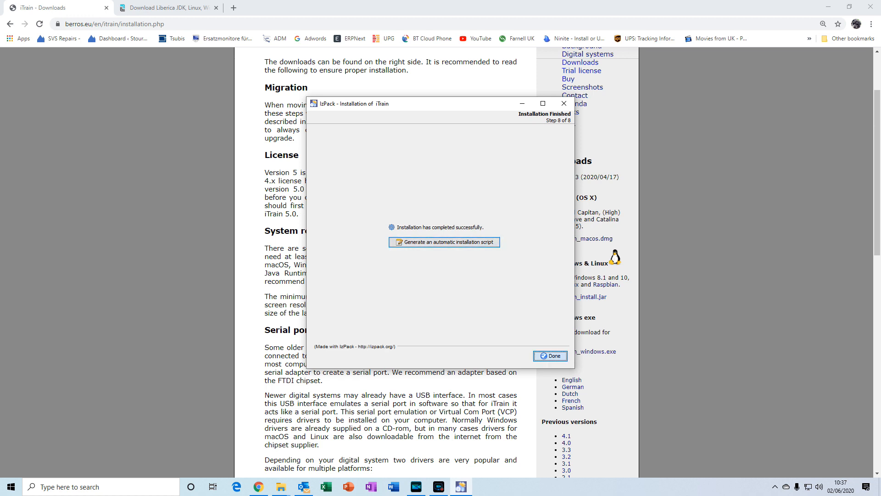
pyautogui.click(549, 355)
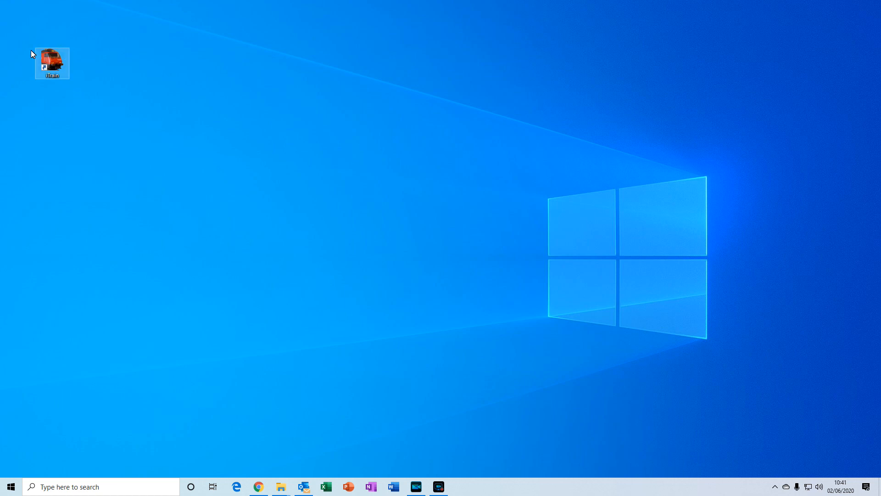
pyautogui.moveTo(52, 68)
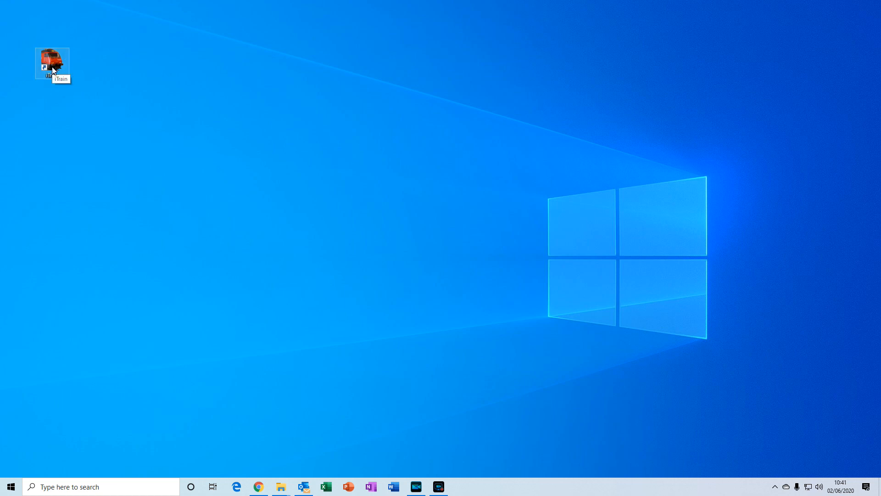
# Step: Launch iTrain from its new desktop shortcut
pyautogui.doubleClick(51, 62)
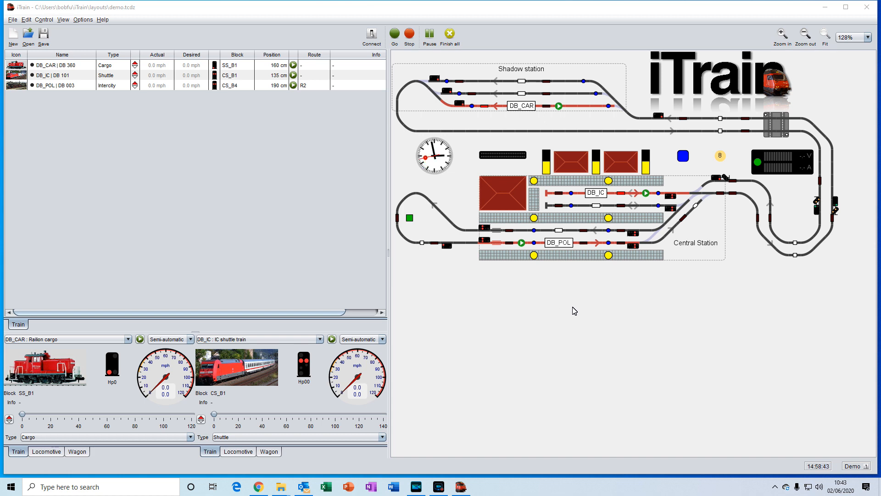
pyautogui.moveTo(501, 168)
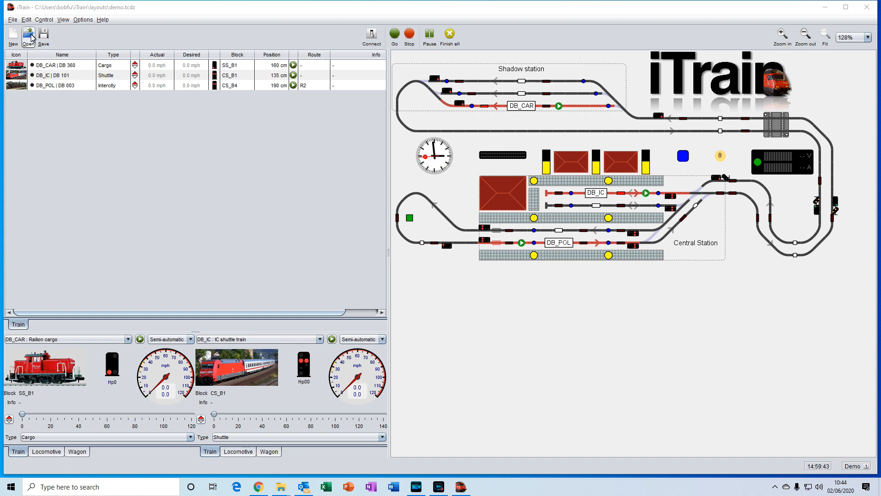
# Step: Open the English demo layout demo.tcdz, discarding changes to the current layout
pyautogui.click(27, 34)
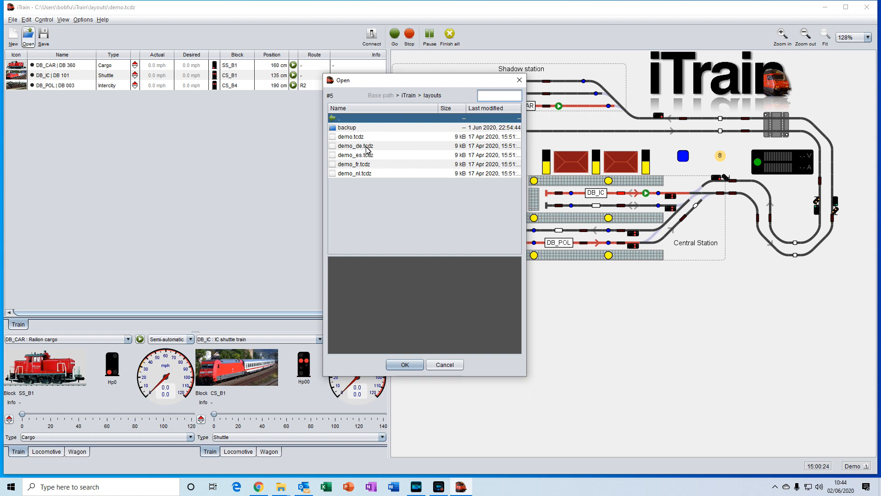
pyautogui.moveTo(361, 146)
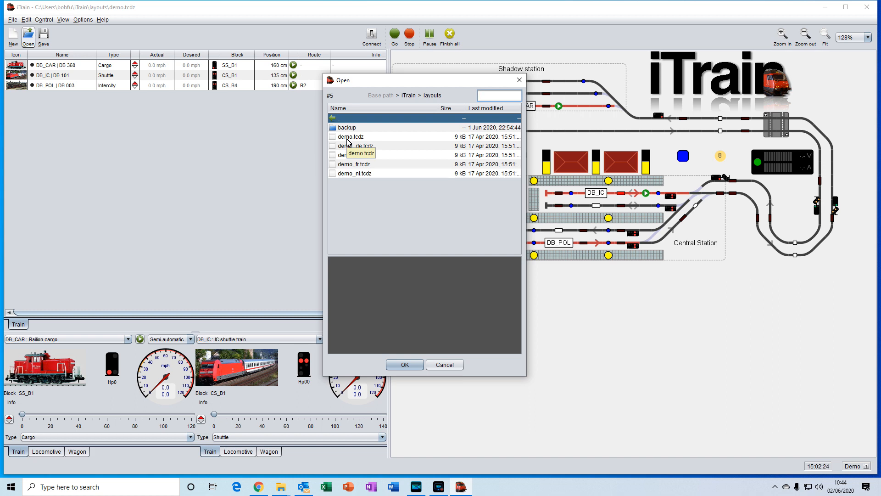
pyautogui.click(350, 136)
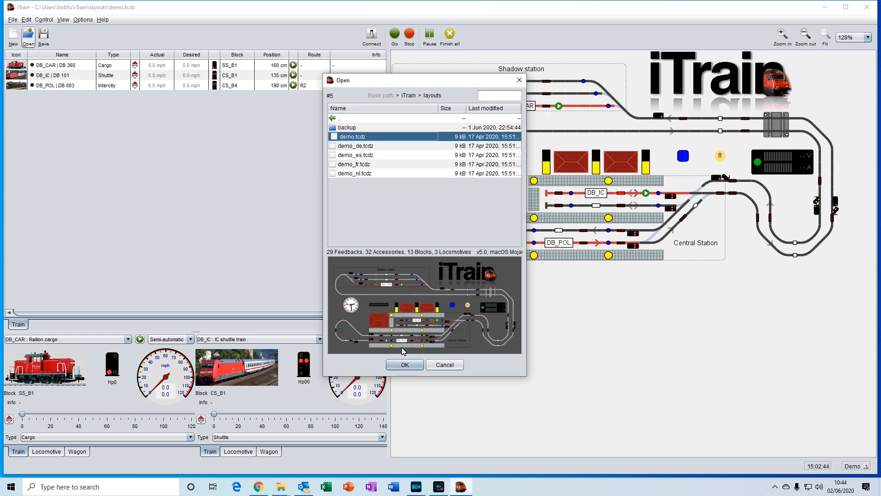
pyautogui.click(404, 364)
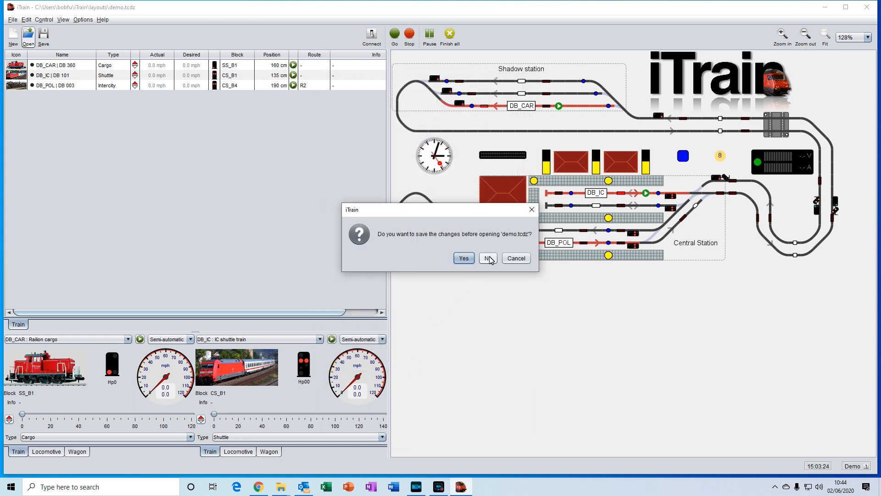
pyautogui.click(487, 258)
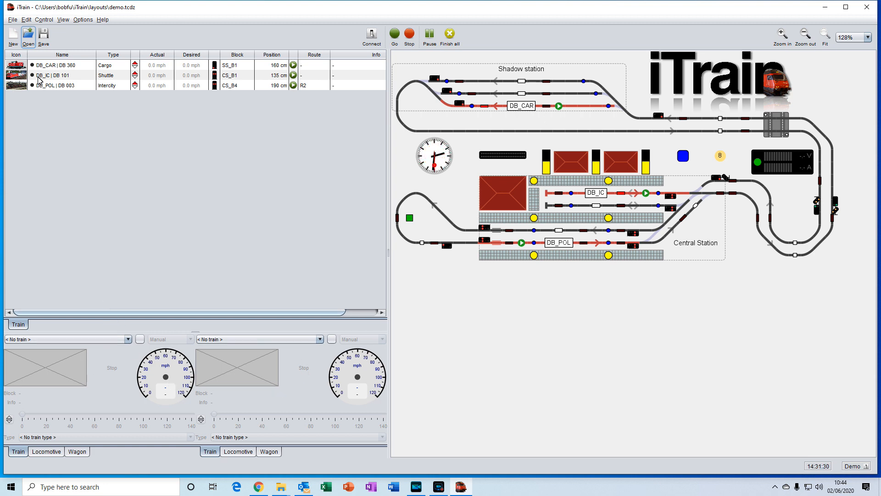
pyautogui.moveTo(55, 68)
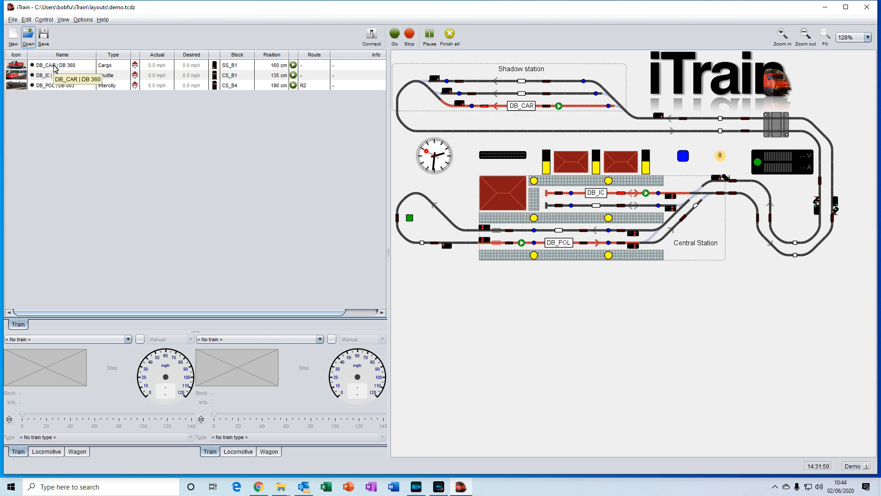
# Step: Assign DB_CAR Railion cargo to the left throttle and DB_IC IC shuttle to the right
pyautogui.click(62, 65)
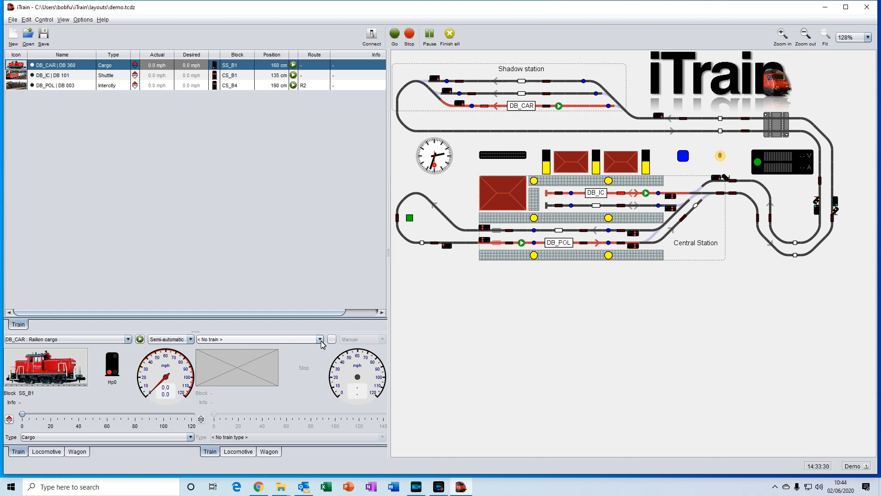
pyautogui.click(320, 339)
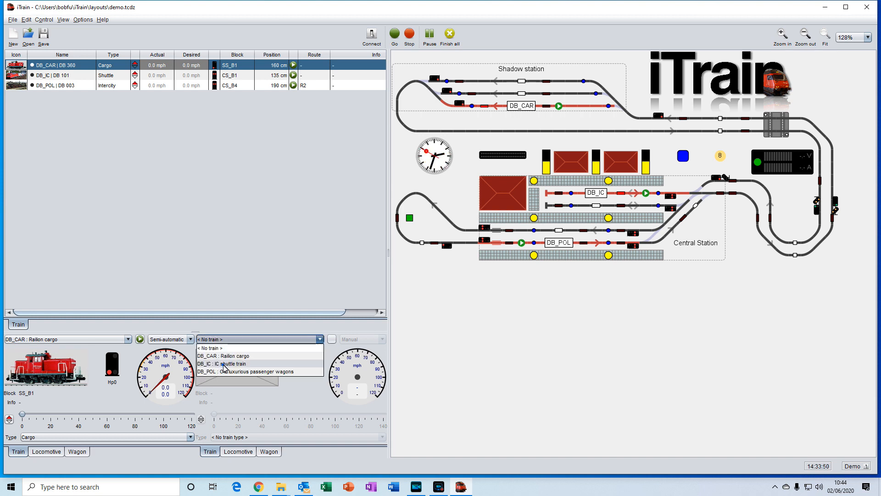
pyautogui.click(223, 363)
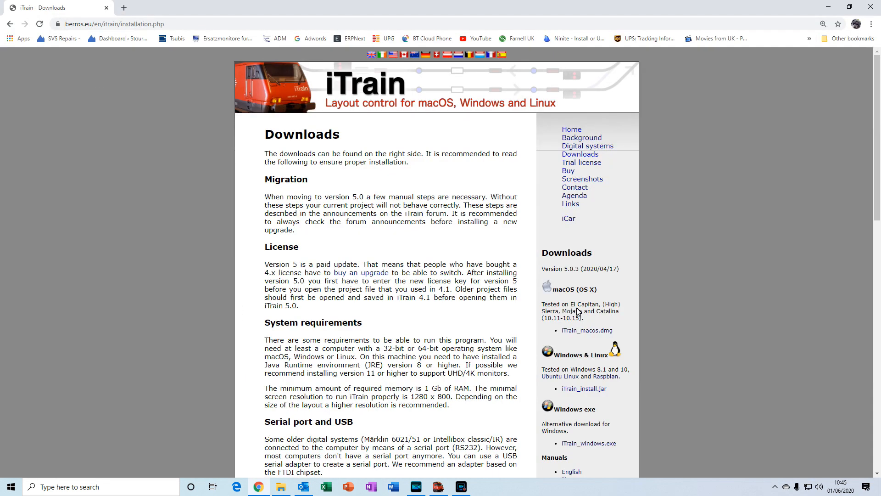
pyautogui.moveTo(568, 170)
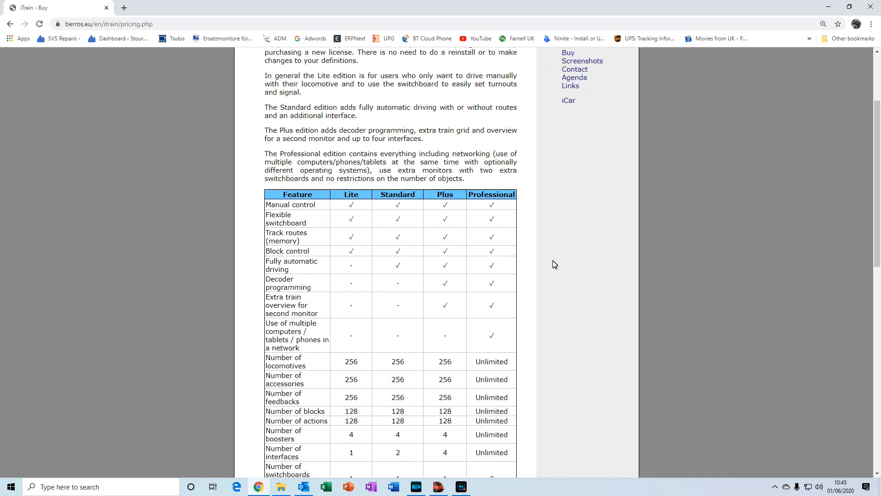
# Step: Scroll the Buy page's comparison table of Lite, Standard, Plus and Professional editions and prices
pyautogui.scroll(-3)
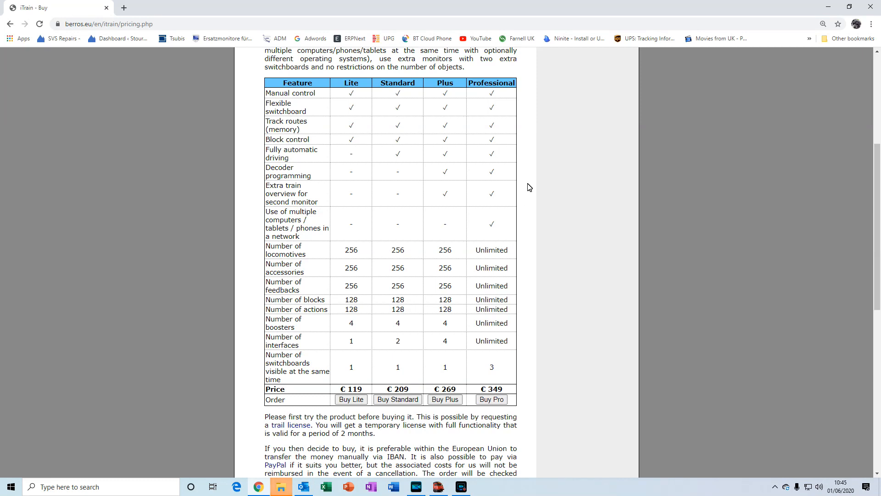
pyautogui.moveTo(461, 95)
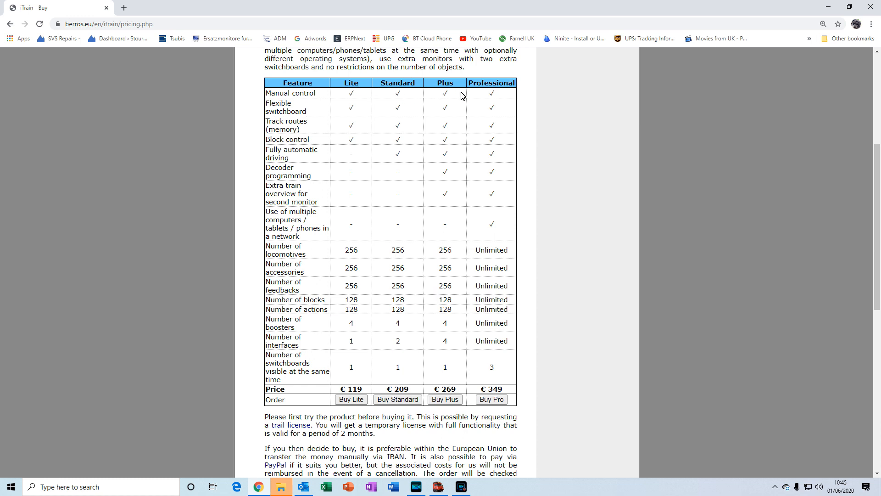
pyautogui.moveTo(430, 130)
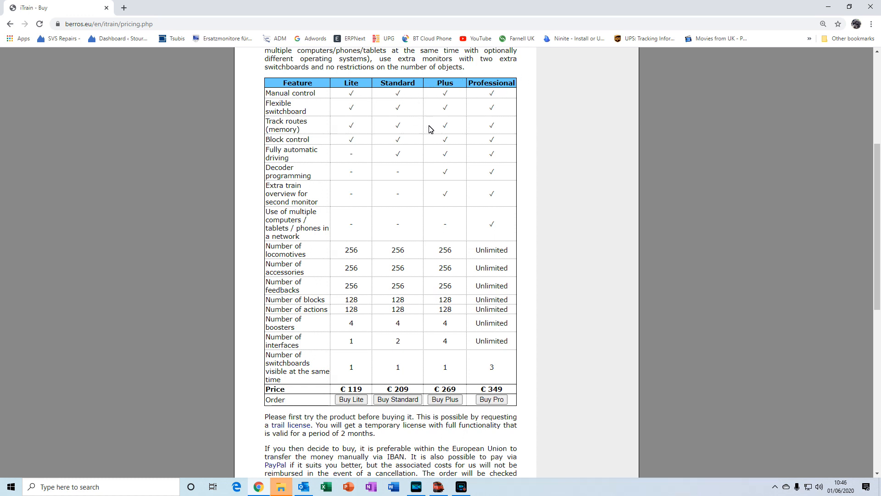
pyautogui.moveTo(431, 155)
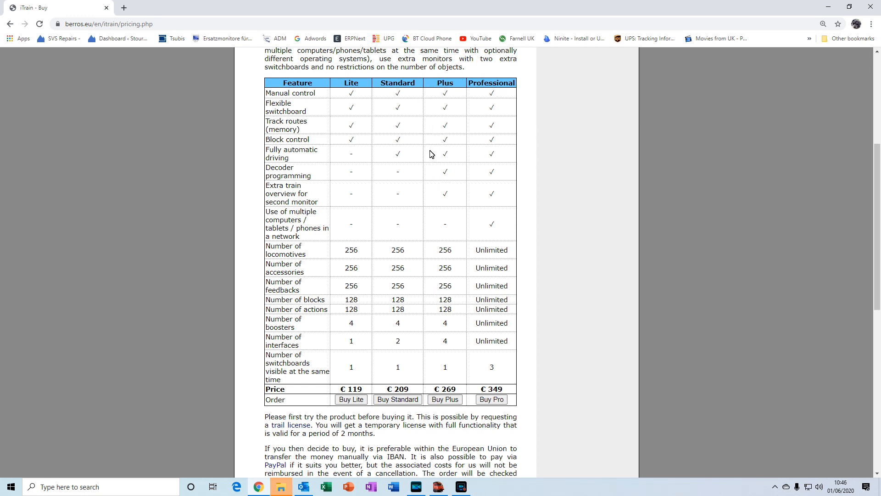
pyautogui.moveTo(386, 130)
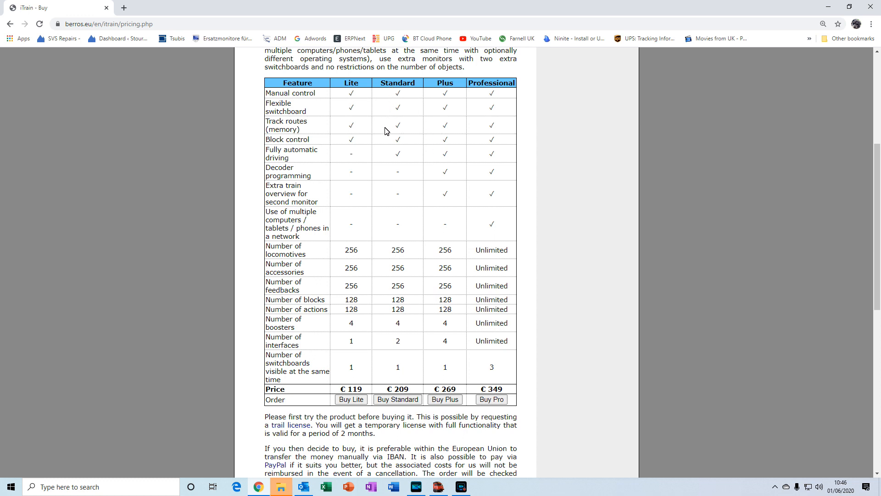
pyautogui.moveTo(387, 125)
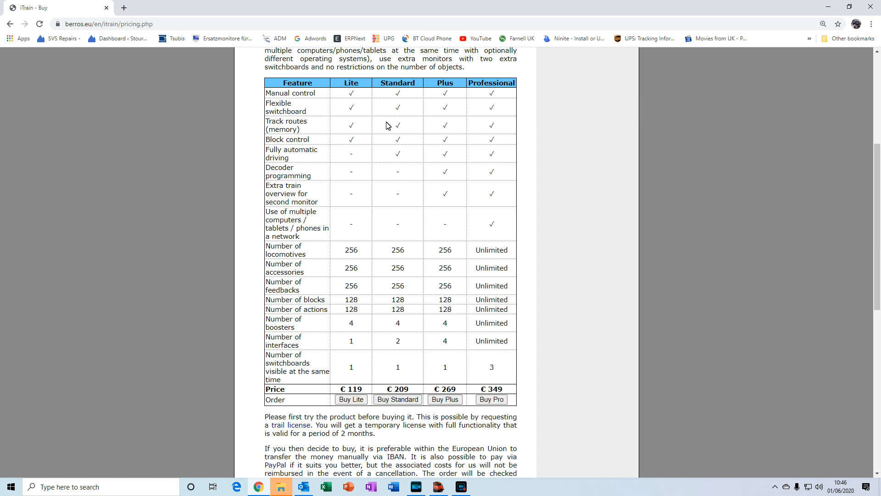
pyautogui.moveTo(281, 165)
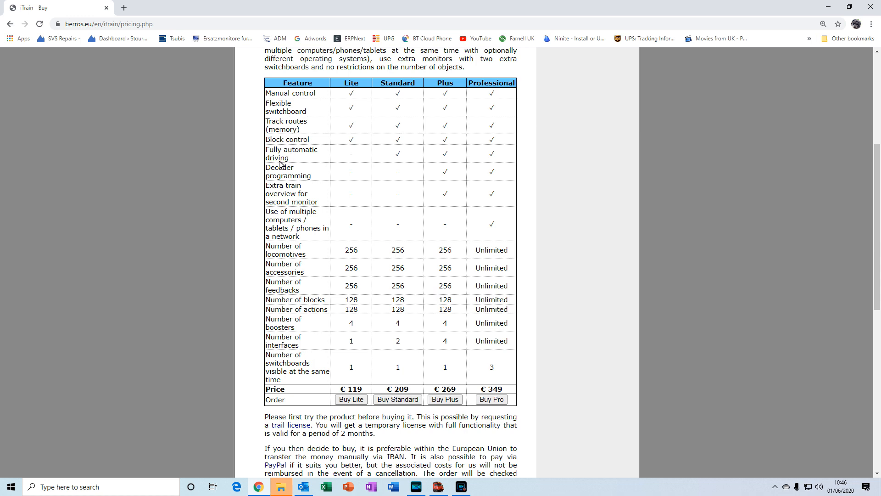
pyautogui.moveTo(401, 90)
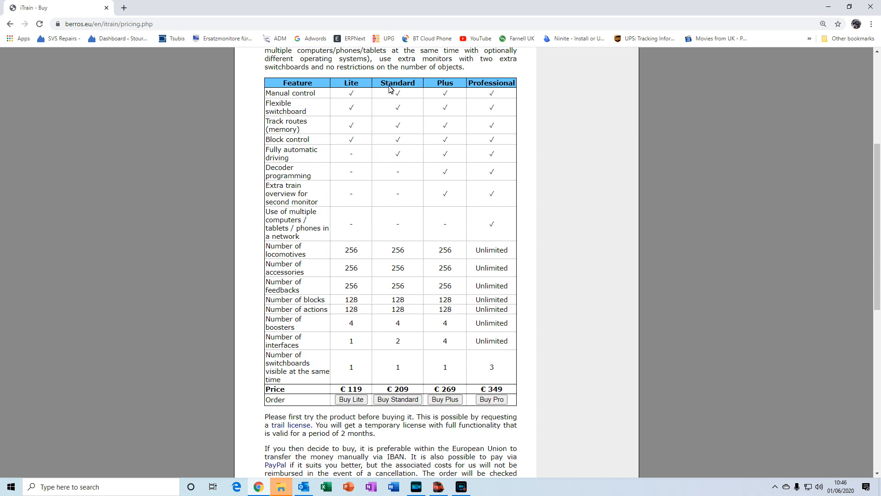
pyautogui.moveTo(497, 94)
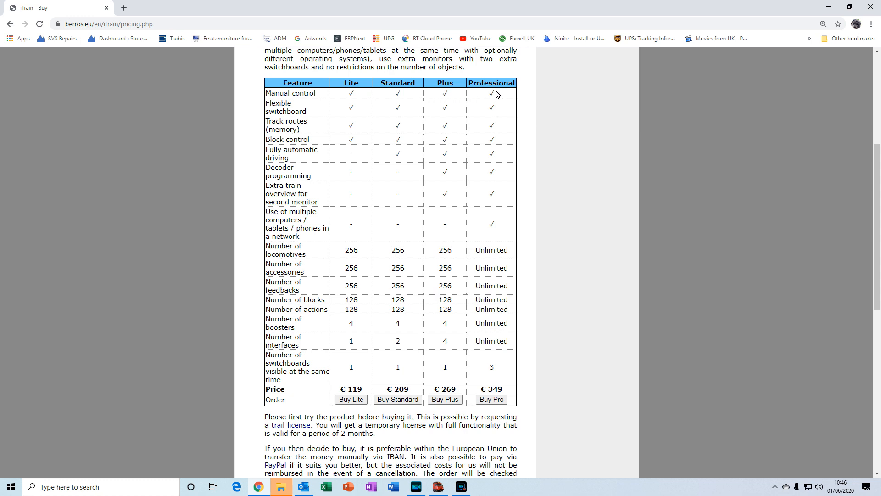
pyautogui.moveTo(416, 108)
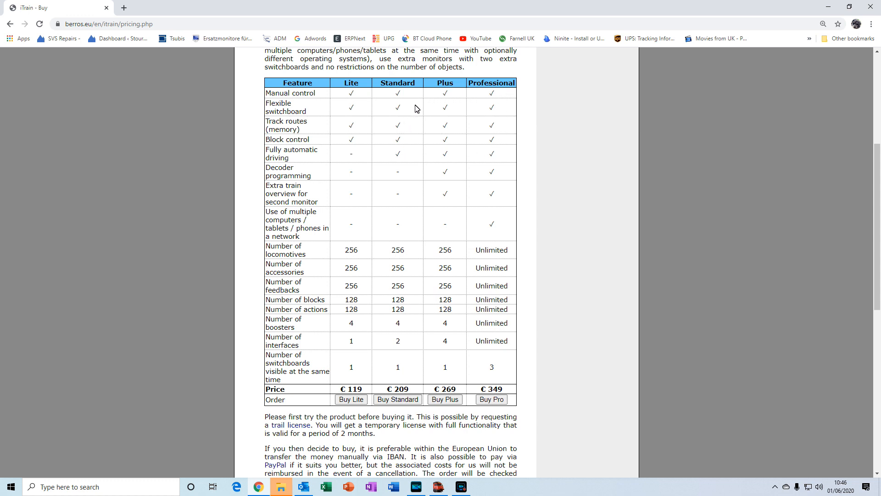
pyautogui.moveTo(458, 152)
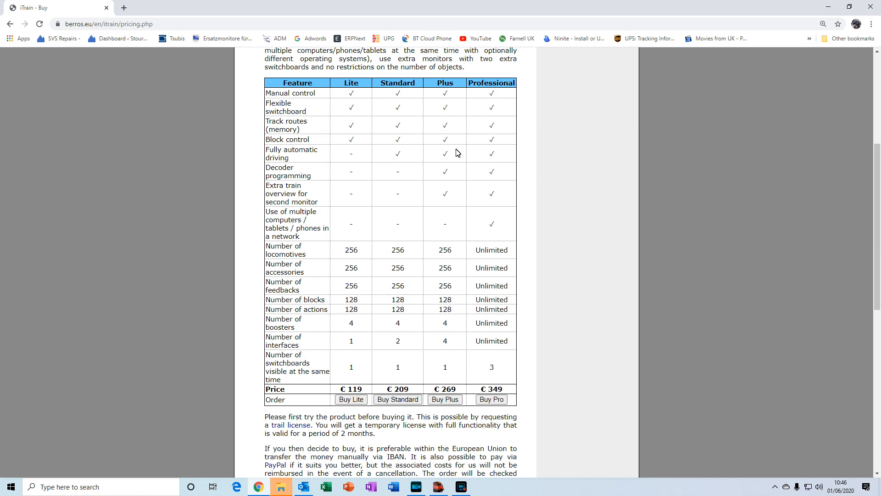
pyautogui.moveTo(523, 99)
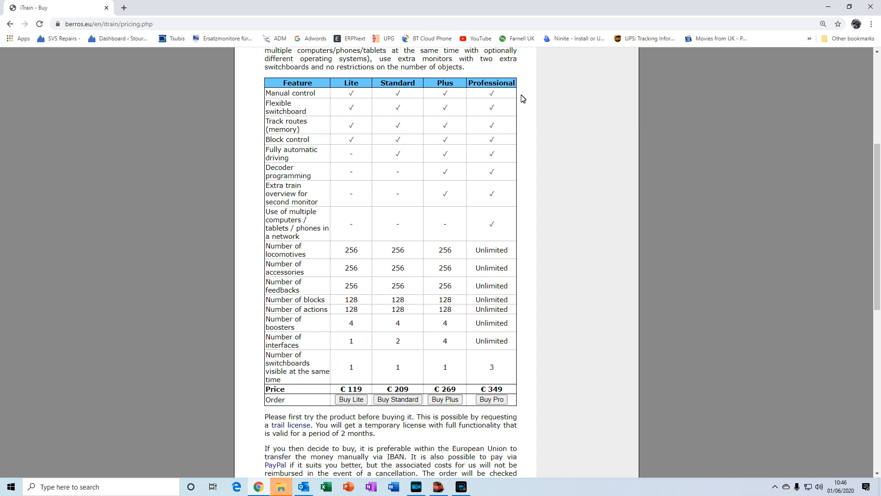
pyautogui.moveTo(505, 156)
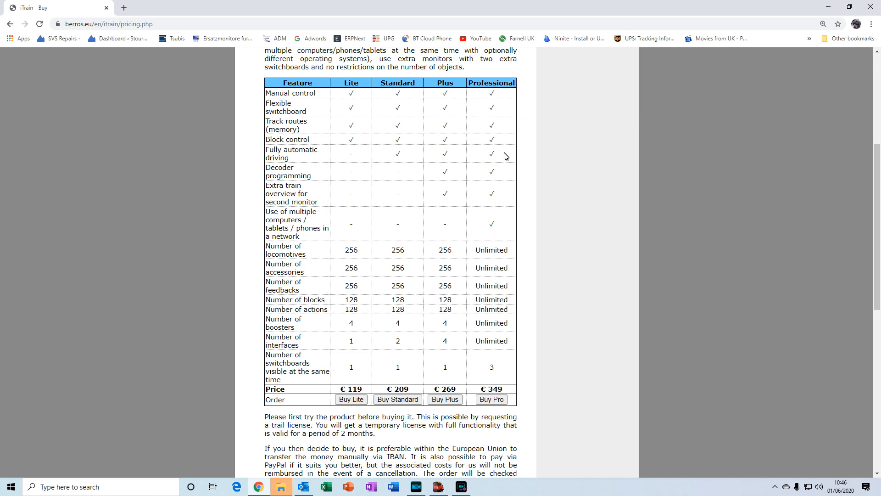
pyautogui.moveTo(509, 152)
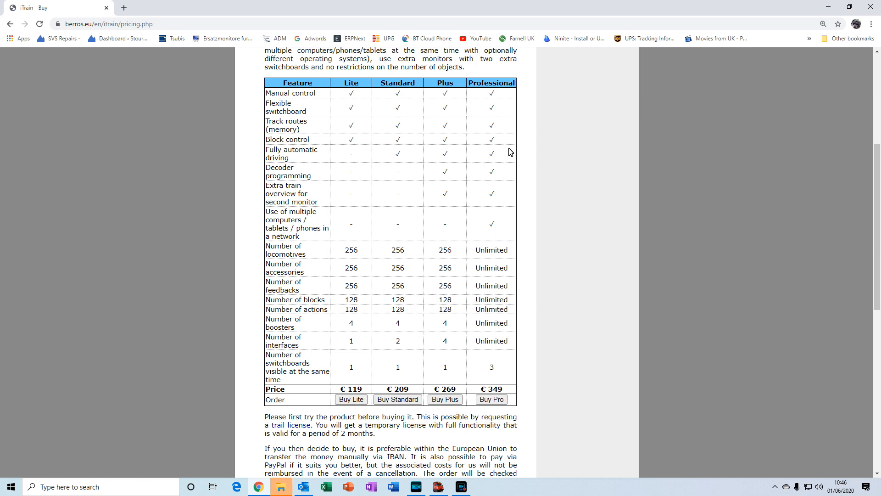
pyautogui.moveTo(483, 152)
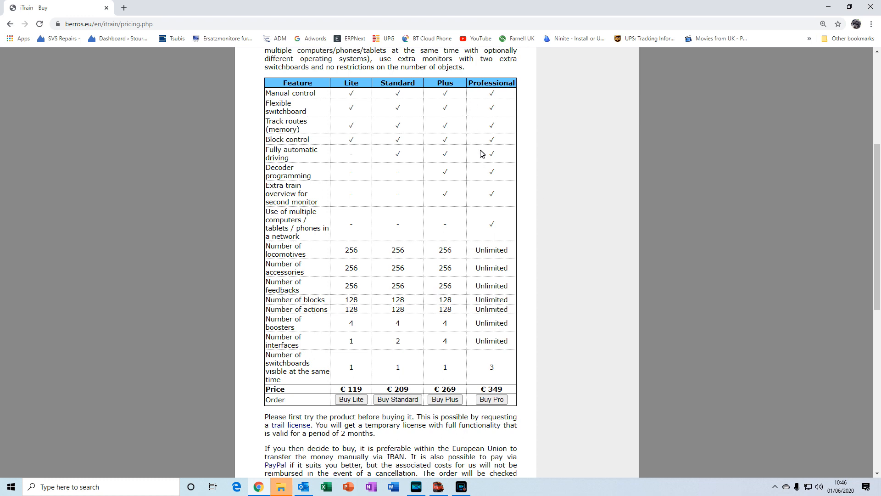
pyautogui.scroll(3)
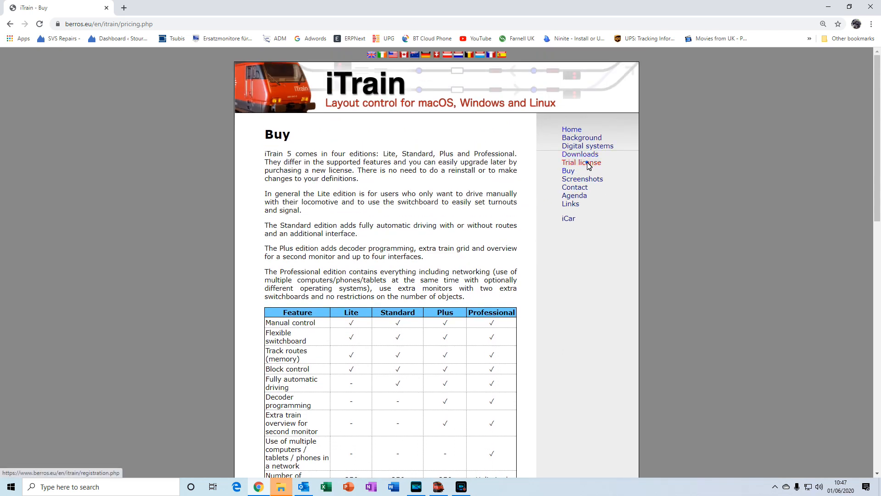
# Step: Open the Trial license page and scroll through its blank registration form
pyautogui.click(582, 163)
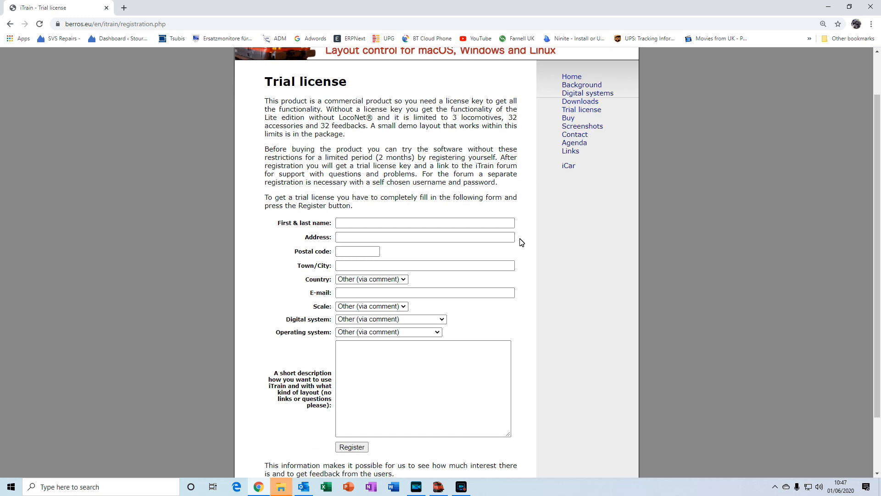
pyautogui.scroll(-3)
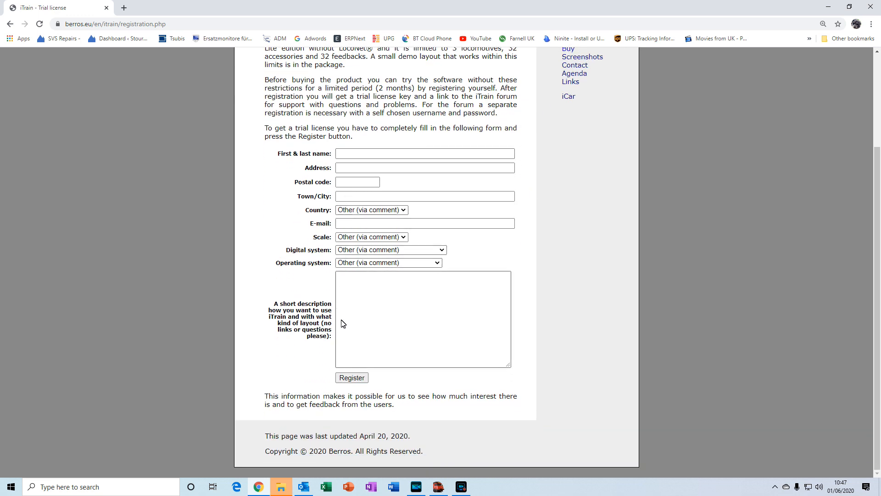
pyautogui.moveTo(387, 329)
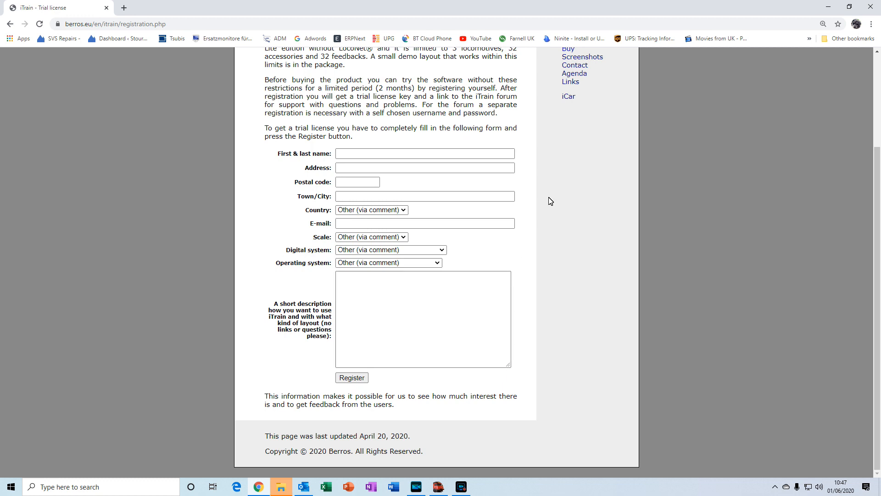
pyautogui.scroll(3)
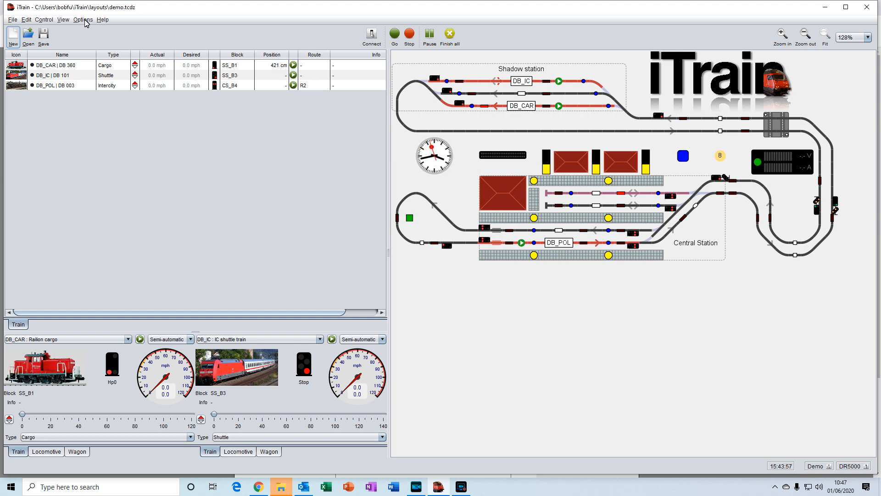
pyautogui.click(83, 20)
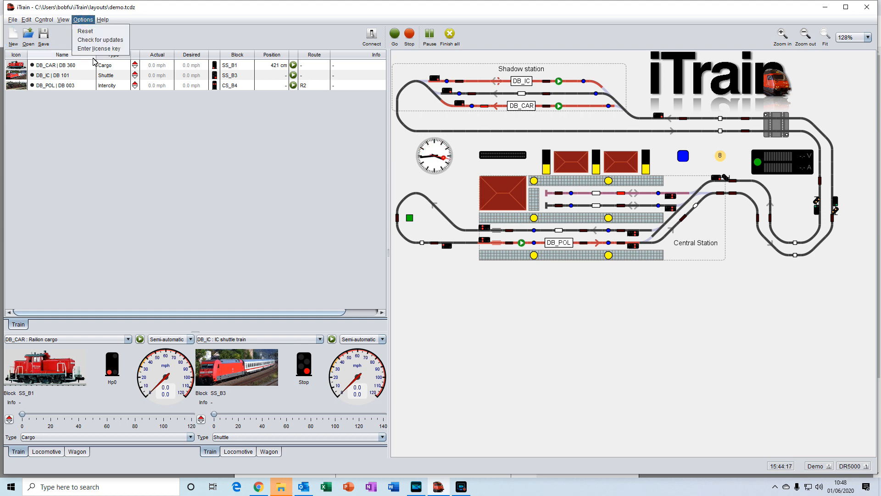
pyautogui.click(100, 48)
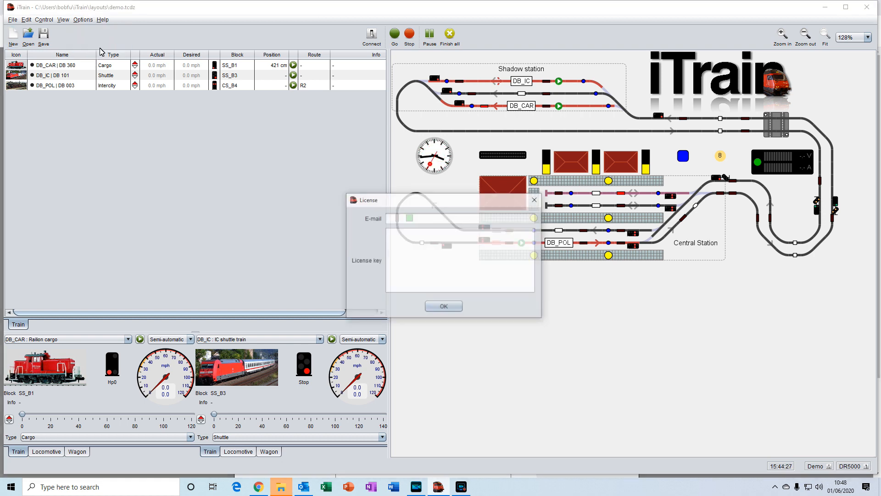
pyautogui.click(460, 218)
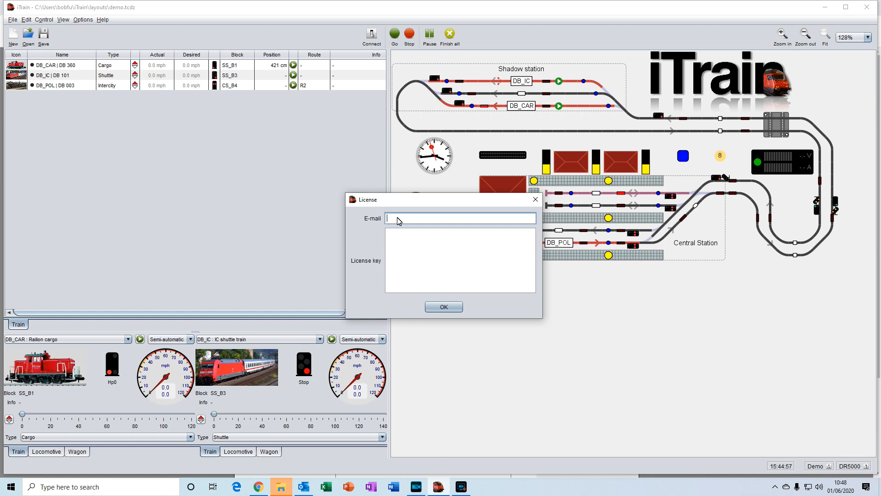
pyautogui.moveTo(435, 220)
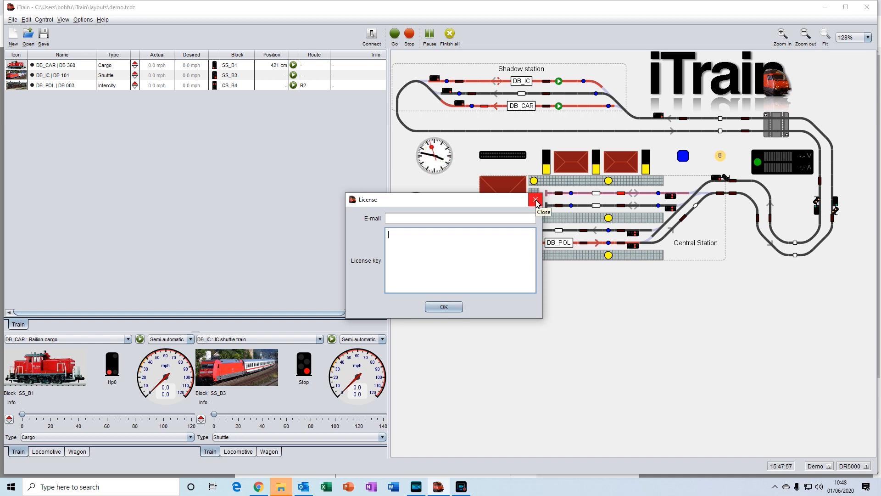
pyautogui.click(536, 200)
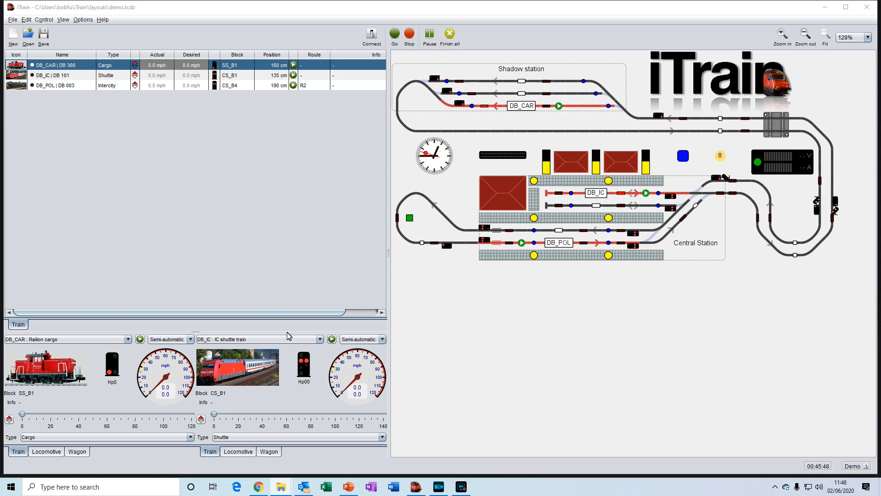
pyautogui.moveTo(296, 280)
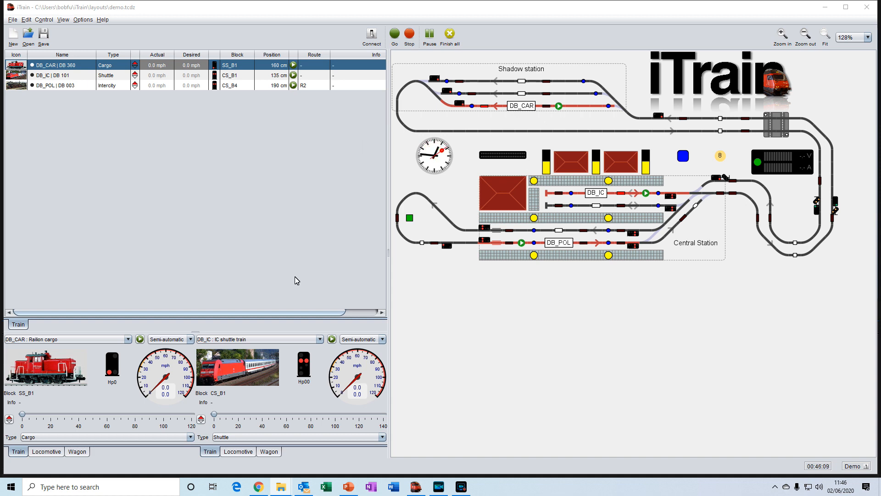
pyautogui.moveTo(560, 335)
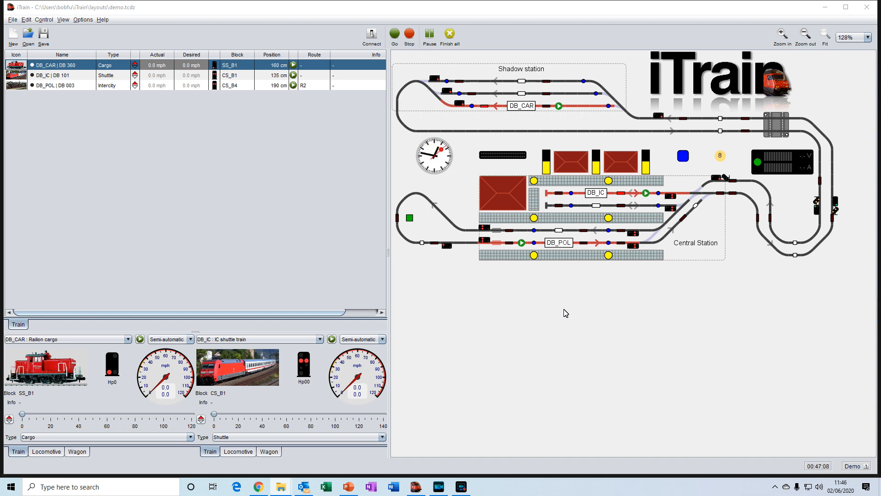
pyautogui.moveTo(511, 219)
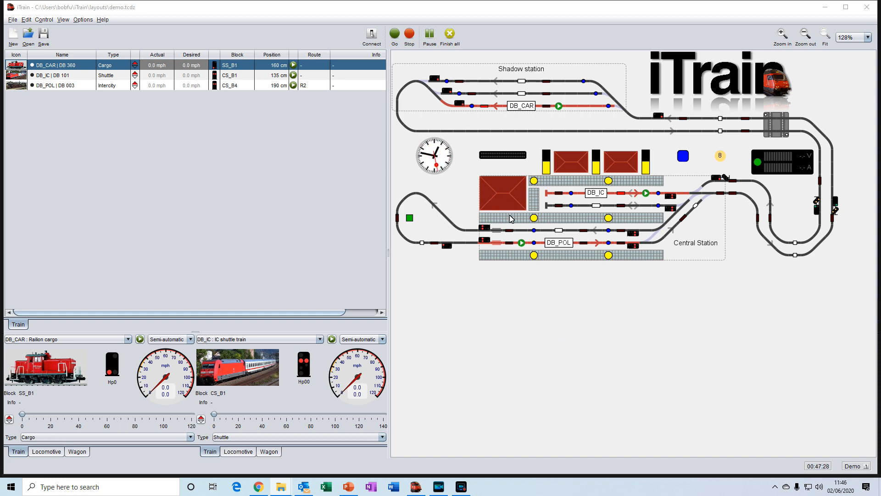